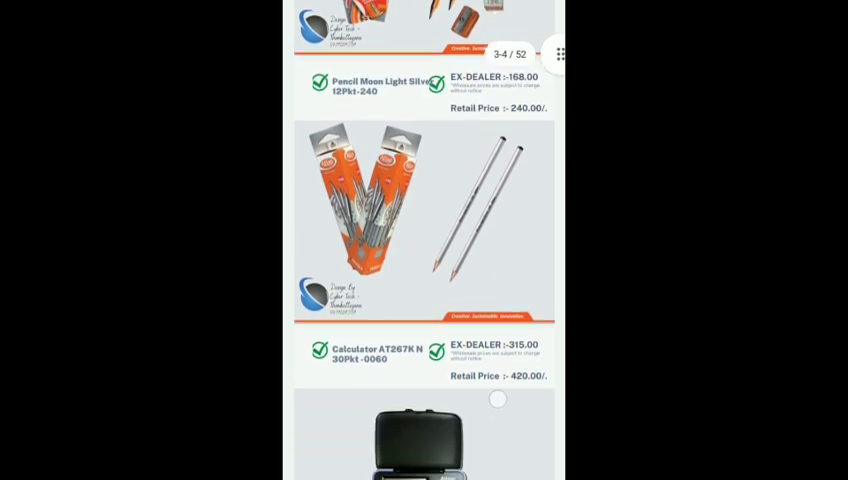
- Scroll the catalogue from the pencils and calculators on page 4 to the clear bags and file folders near page 12
scroll("down", 3)
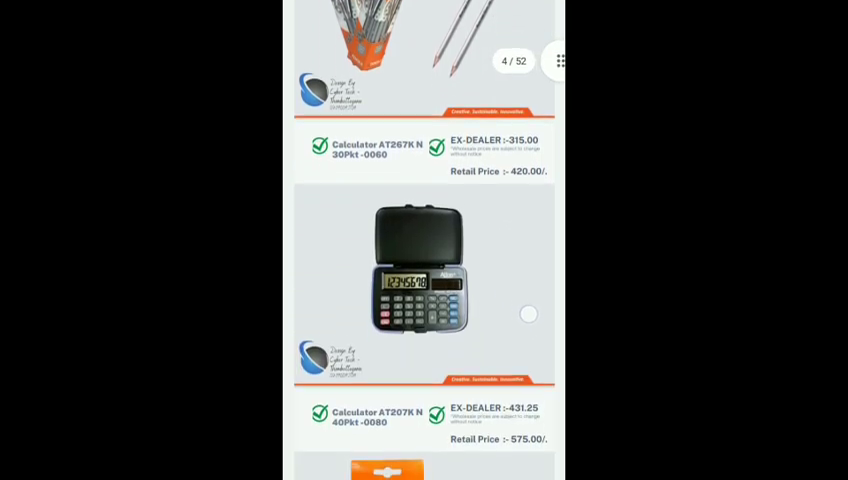
scroll("down", 3)
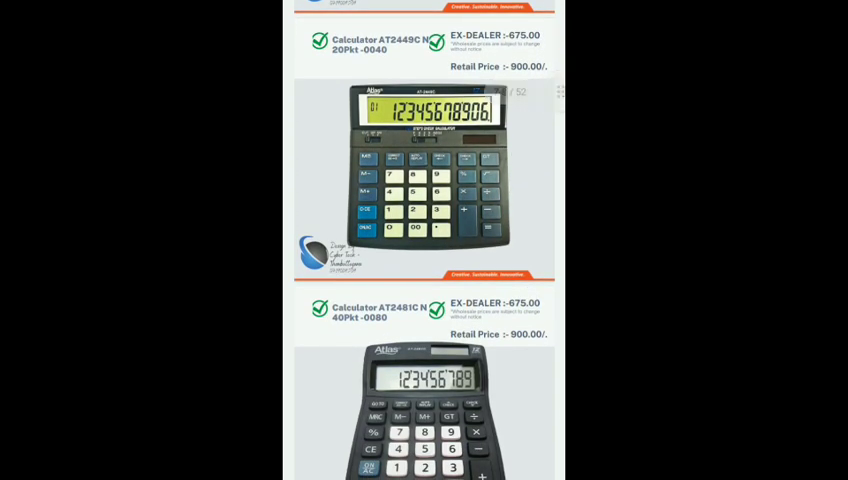
scroll("down", 3)
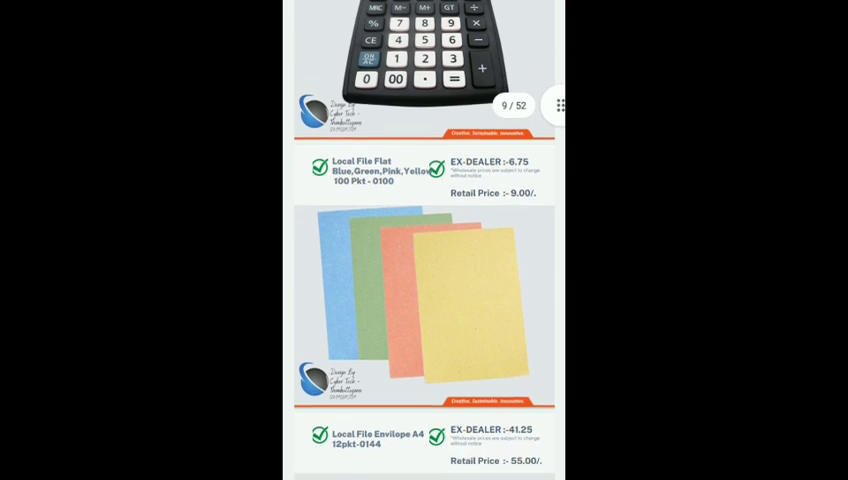
scroll("down", 3)
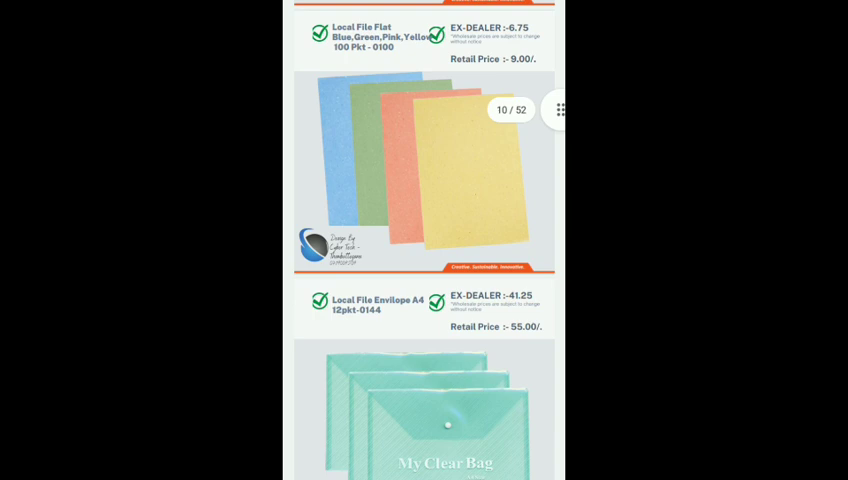
scroll("down", 3)
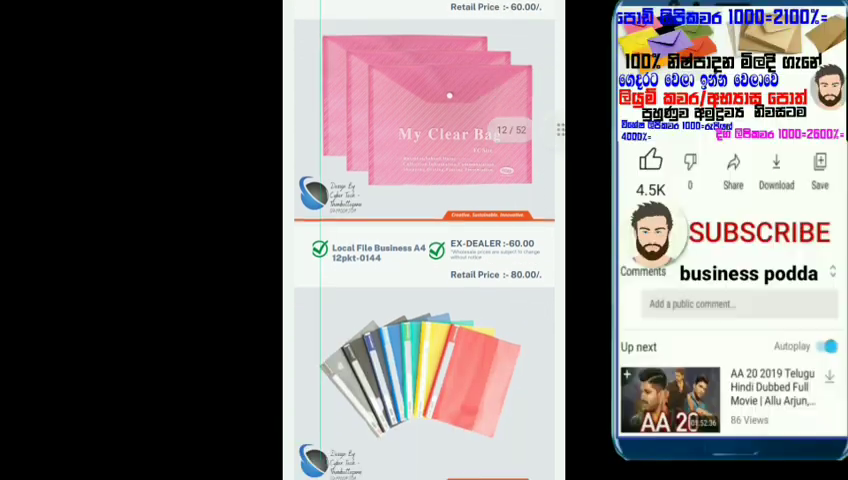
- Scroll on past the staple boxes and hole punch to the tissue products around page 20-25
left_click(756, 232)
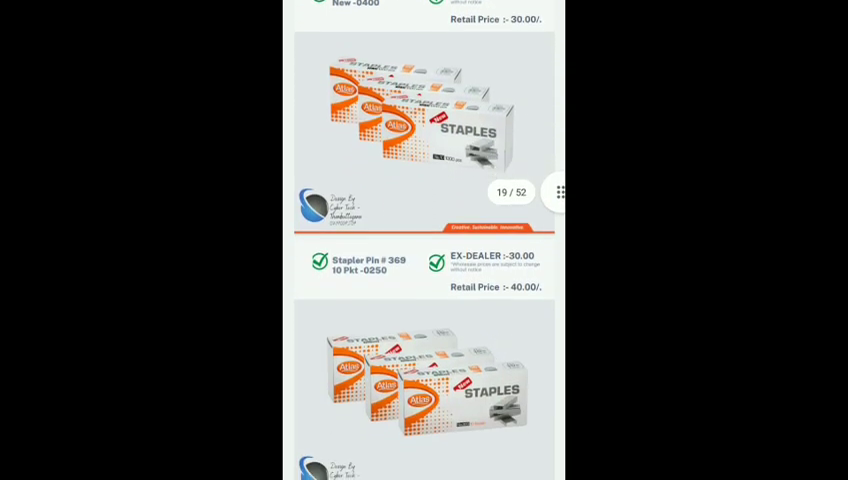
scroll("down", 3)
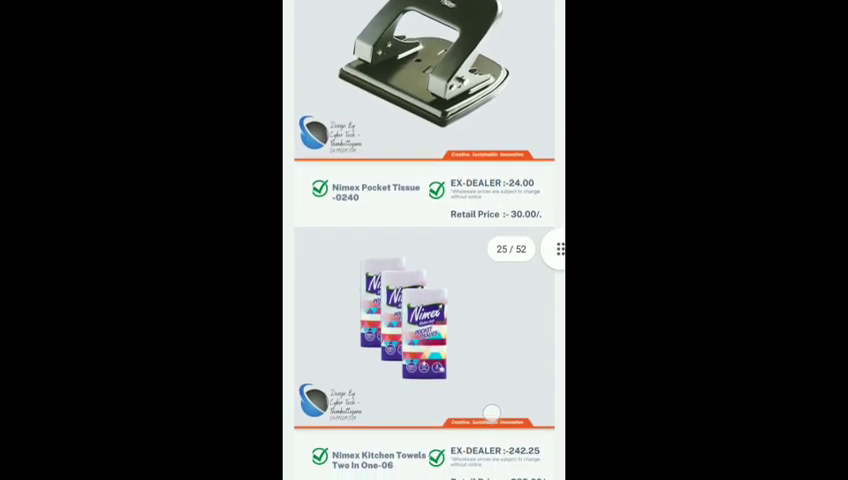
- Scroll past the Nimex facial tissues to the SPLASH water bottle on page 33 of 52
scroll("down", 3)
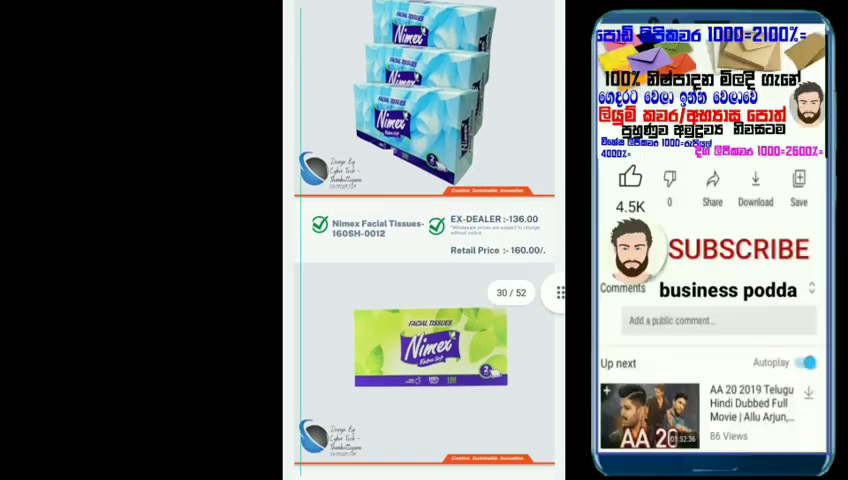
left_click(740, 250)
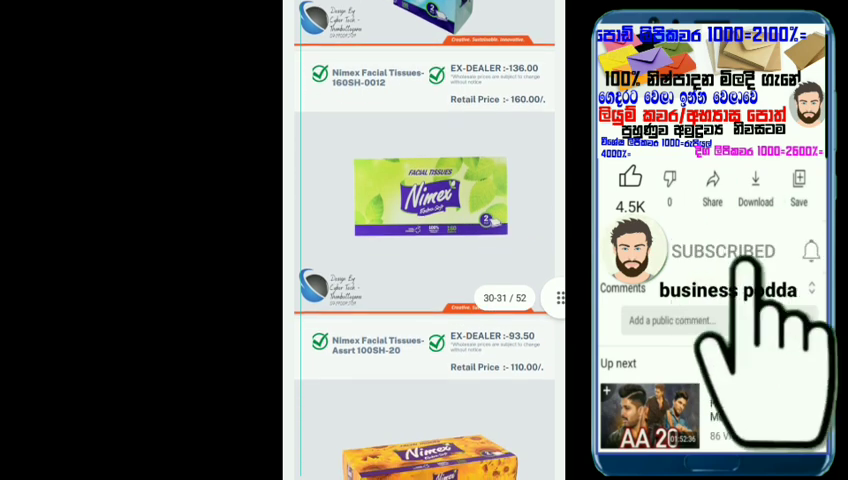
left_click(812, 250)
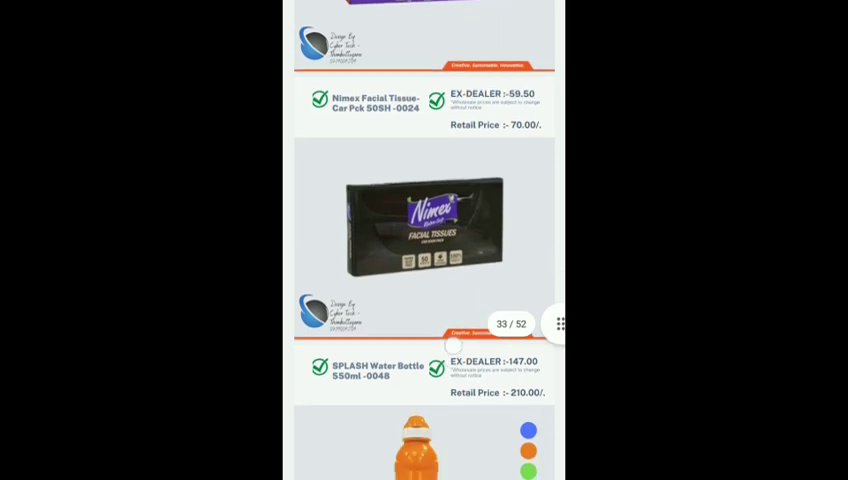
- Scroll through the water bottles and lunch boxes to page 50, then jump back to the pencils on page 3
scroll("down", 3)
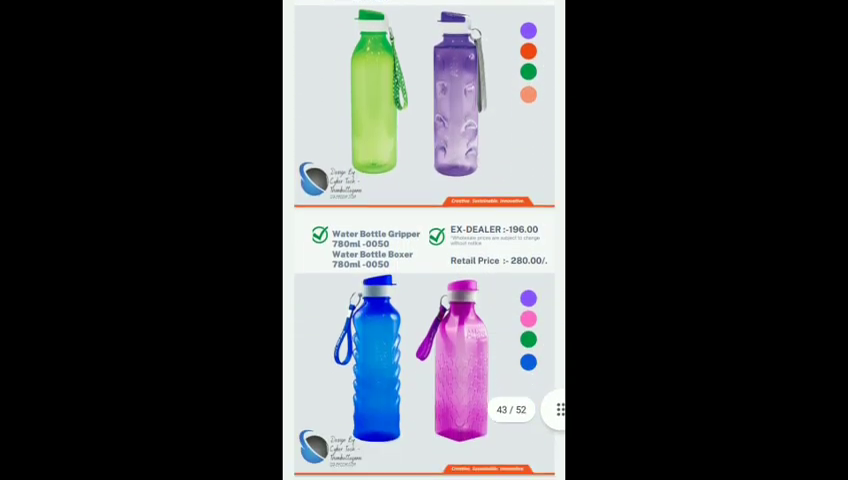
scroll("down", 3)
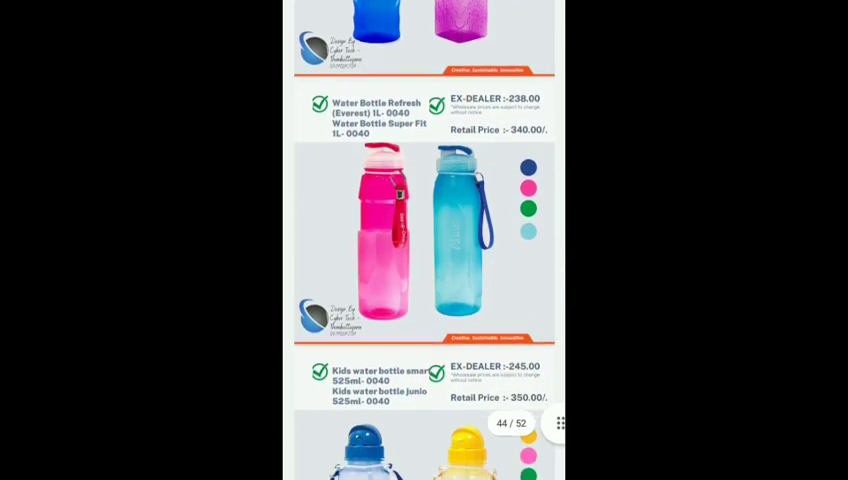
scroll("down", 3)
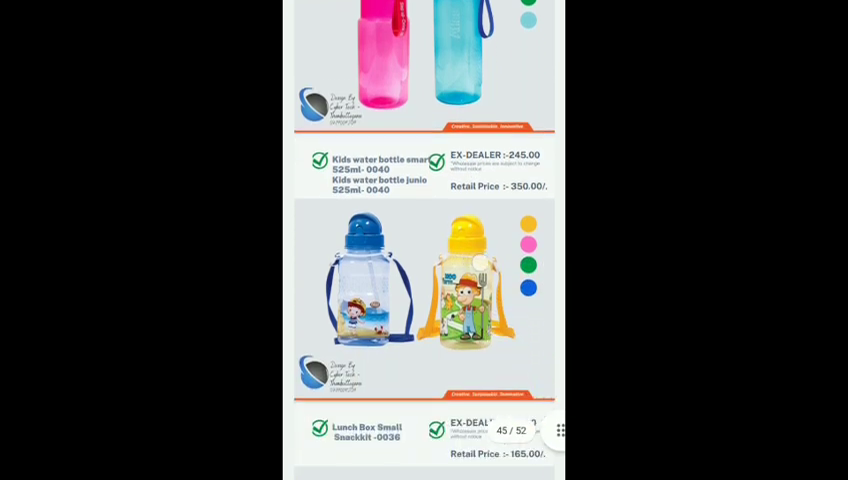
scroll("down", 3)
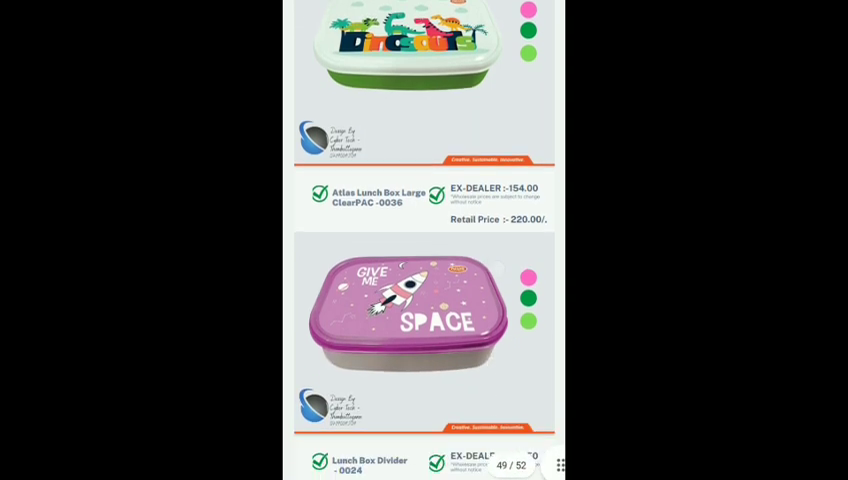
scroll("down", 3)
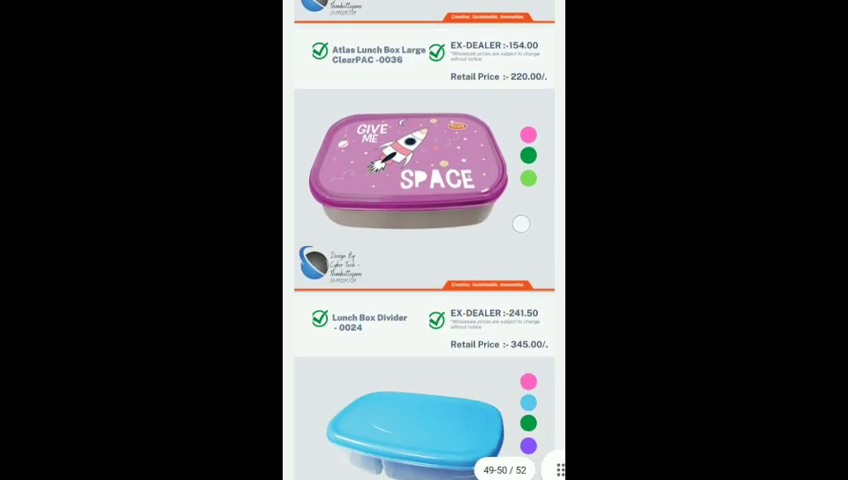
scroll("down", 3)
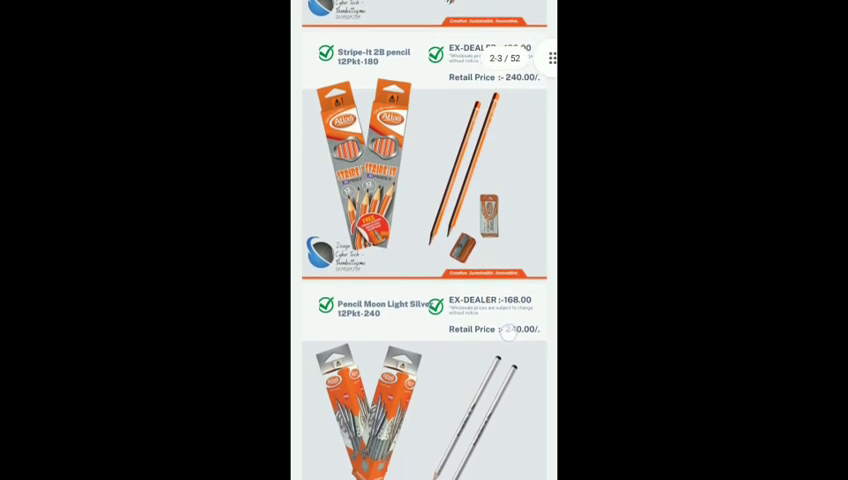
- Scroll a second time from the pencils through the file envelopes and file folders
scroll("down", 3)
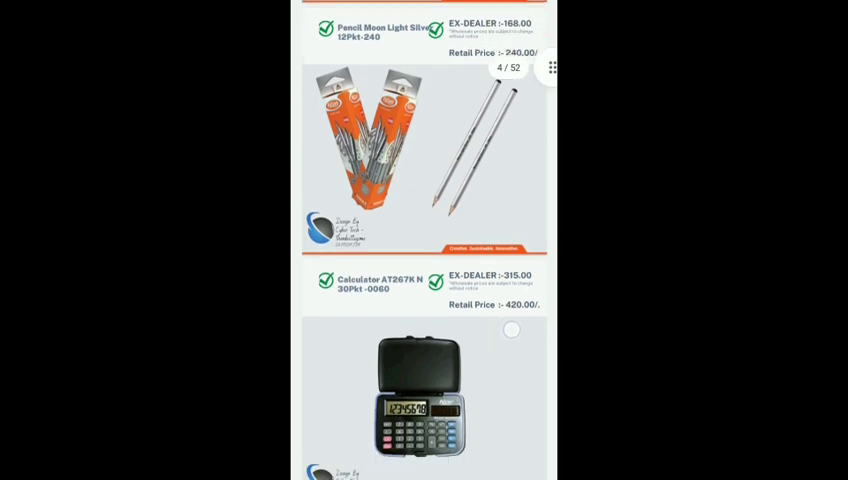
scroll("down", 3)
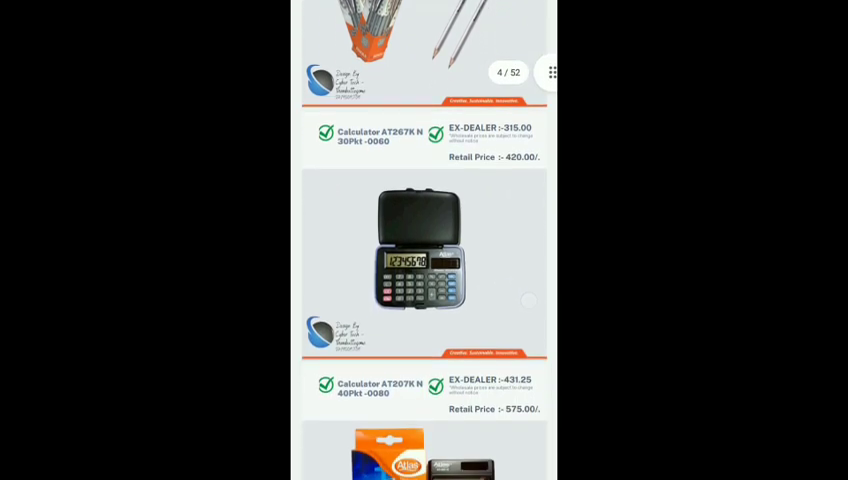
scroll("down", 3)
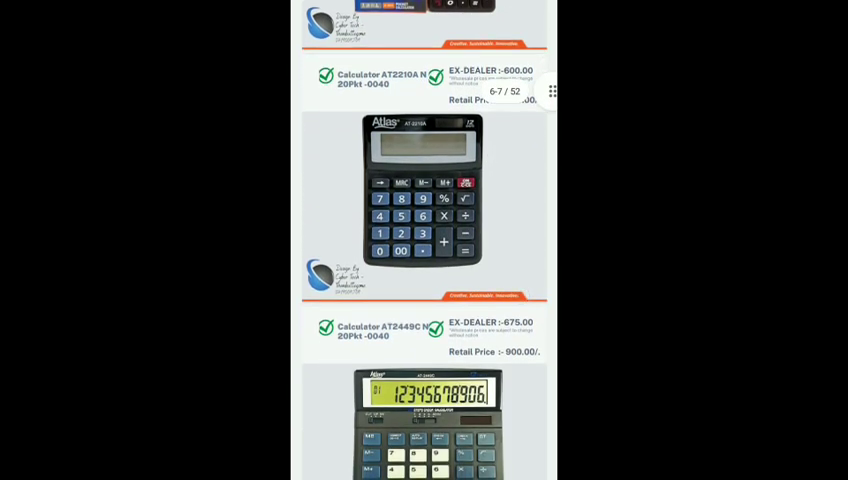
scroll("down", 3)
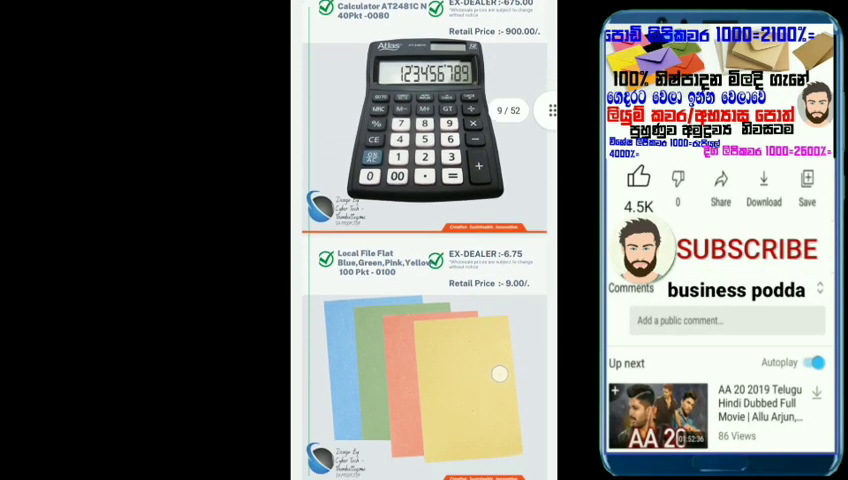
left_click(746, 250)
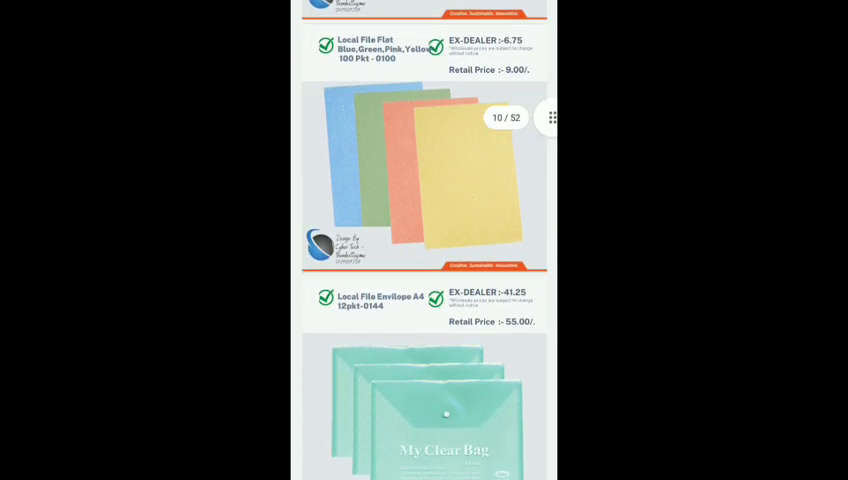
- Continue scrolling past the folders to the staple pin pages around page 18 of 52
scroll("down", 3)
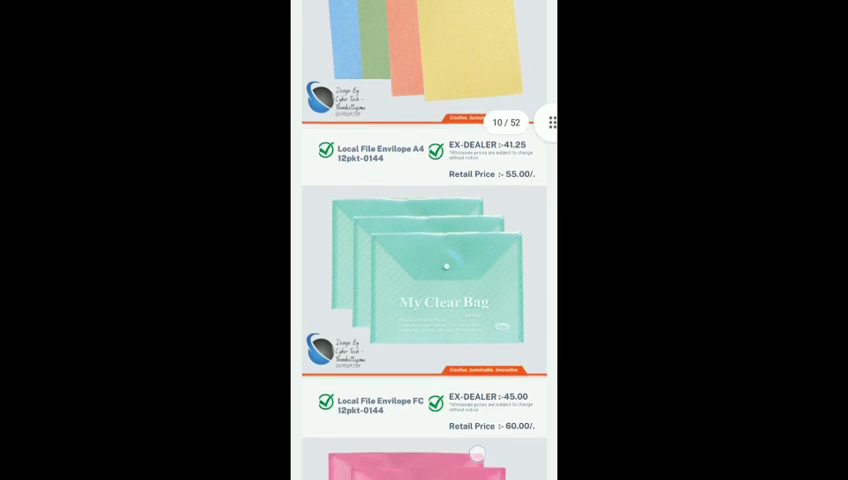
scroll("down", 3)
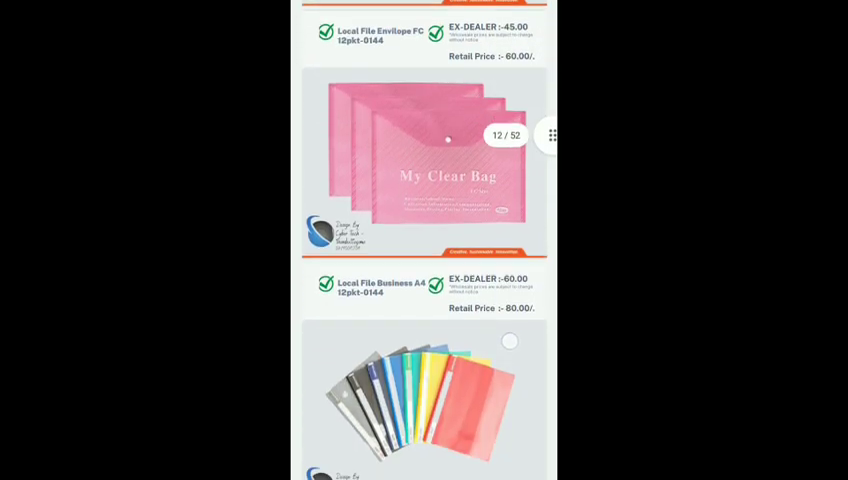
scroll("down", 3)
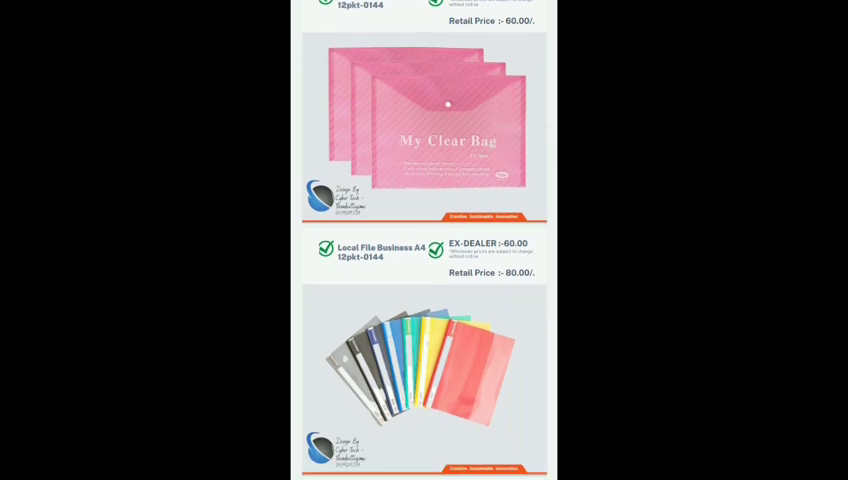
scroll("down", 3)
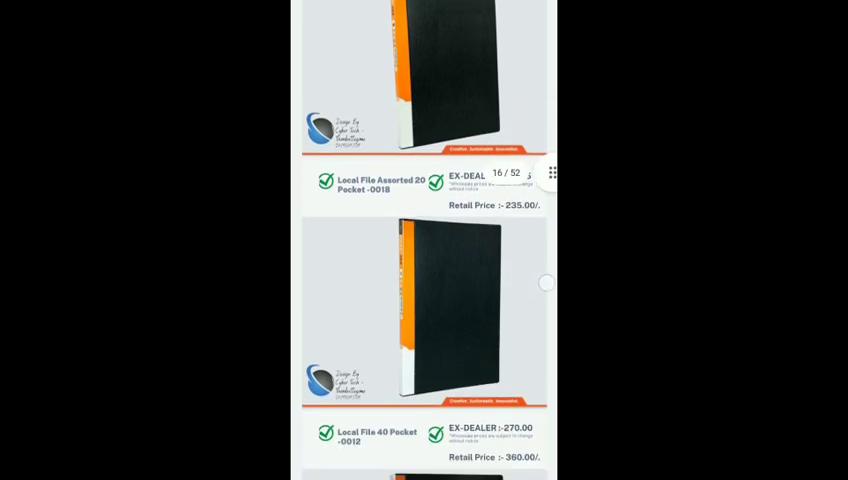
scroll("down", 3)
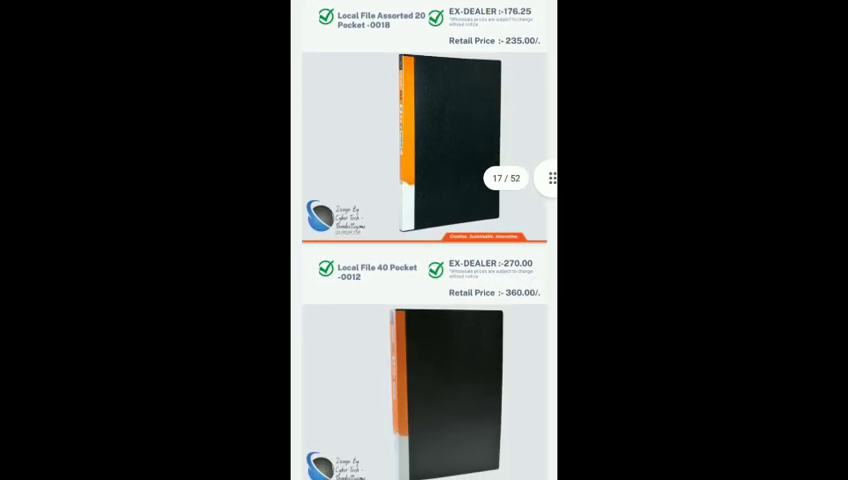
scroll("down", 3)
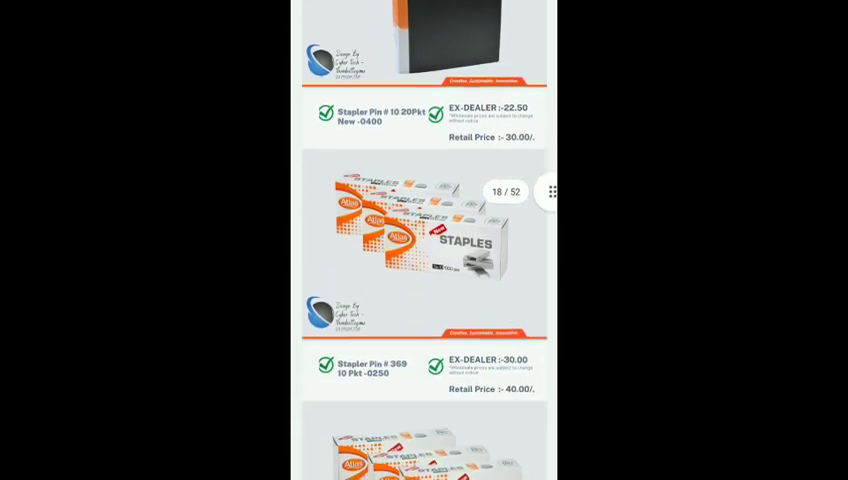
- Scroll past the Nimex facial tissue pages to the SPLASH water bottles on page 34 of 52
scroll("up", 3)
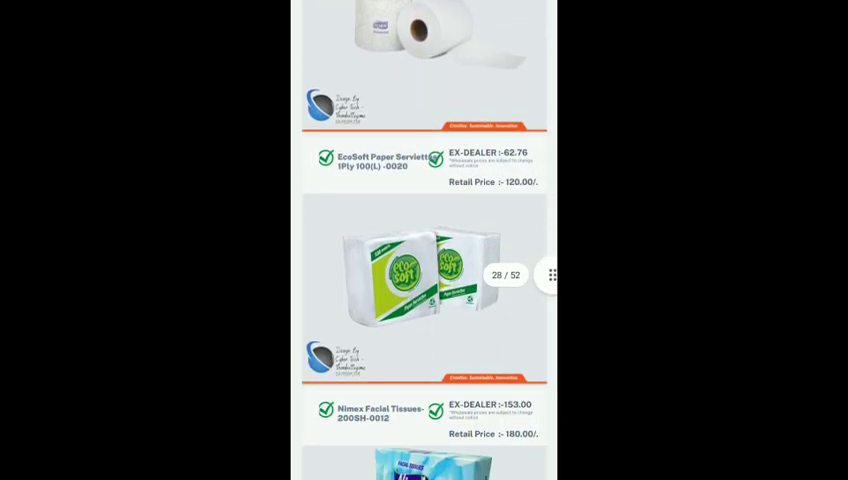
scroll("down", 3)
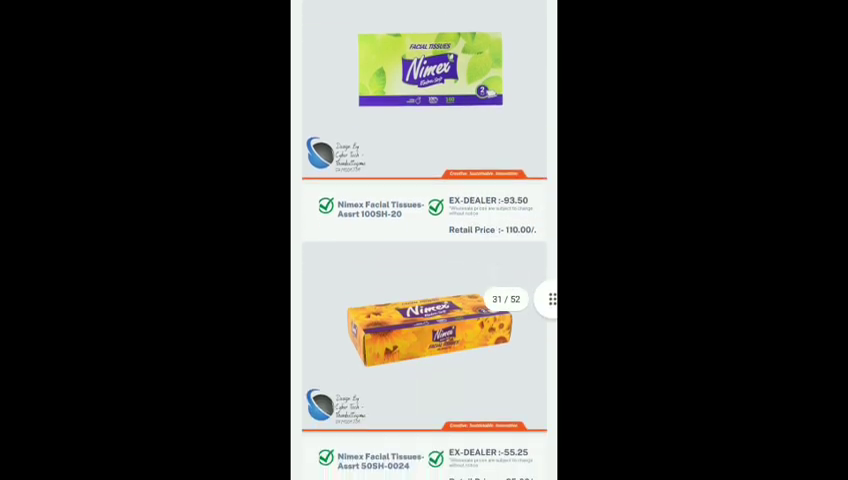
scroll("down", 3)
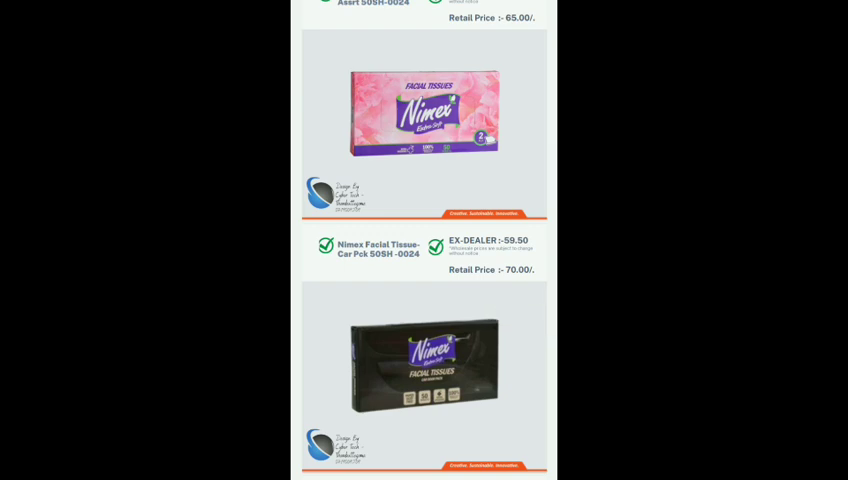
scroll("down", 3)
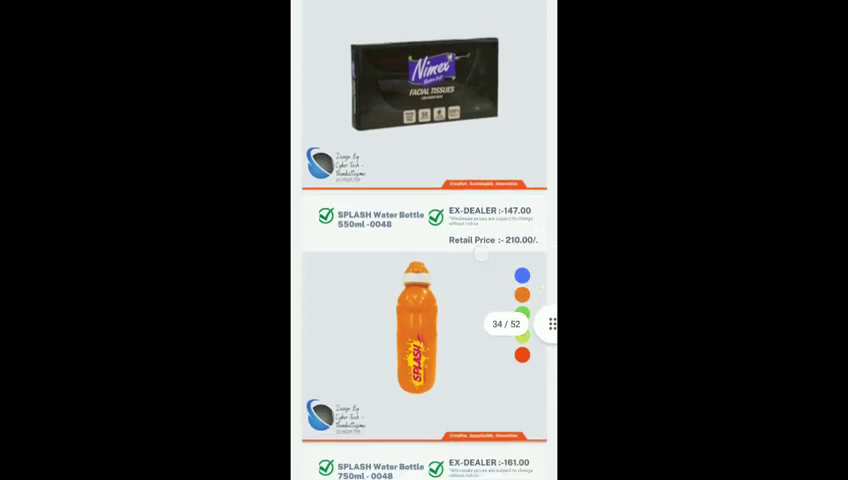
- Scroll through the SPLASH water bottle pages toward the lunch boxes
scroll("down", 3)
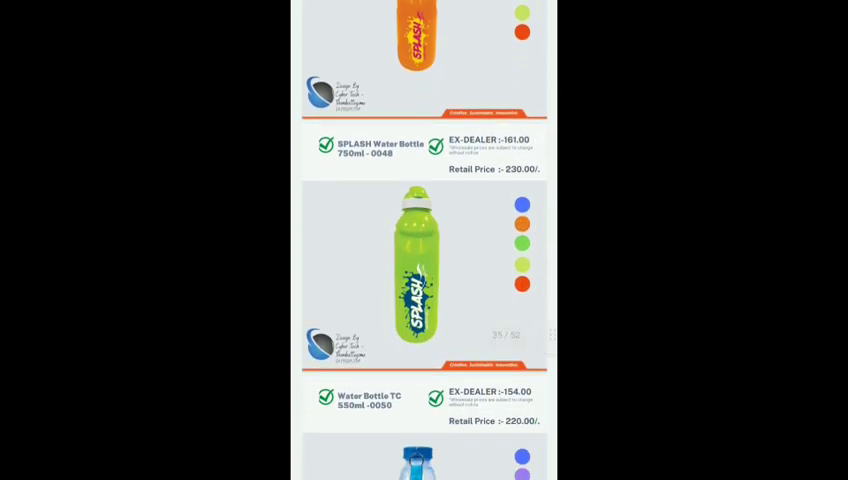
scroll("up", 3)
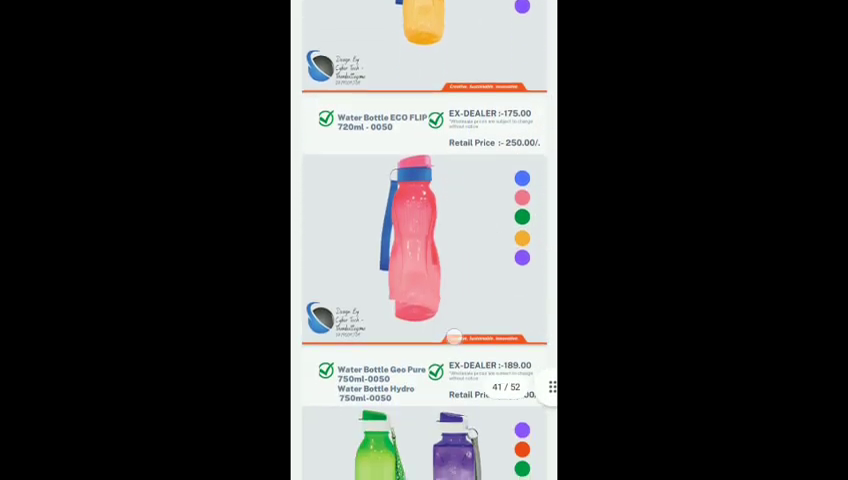
scroll("down", 3)
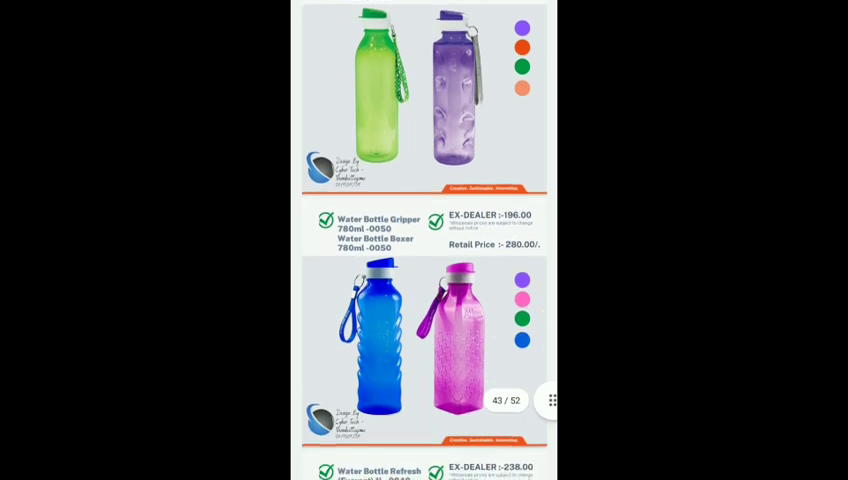
scroll("down", 3)
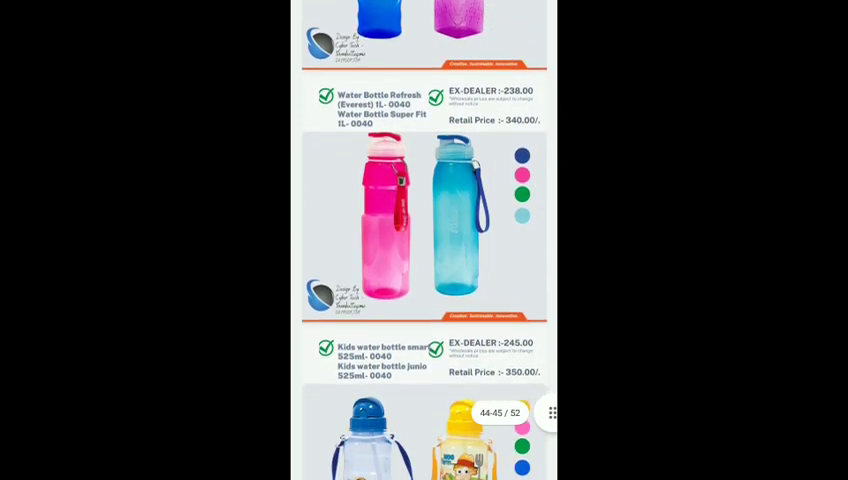
scroll("down", 3)
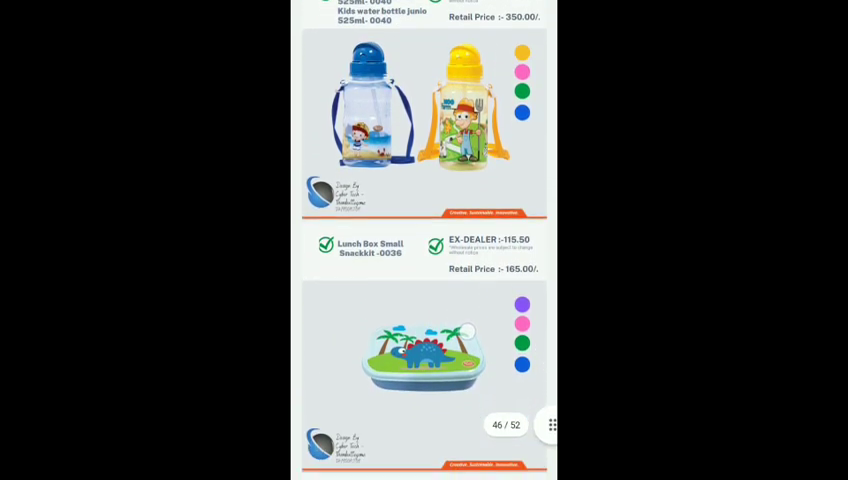
- Reach the lunch boxes on the last page 52 of 52, then leave the catalogue for the browser
scroll("down", 3)
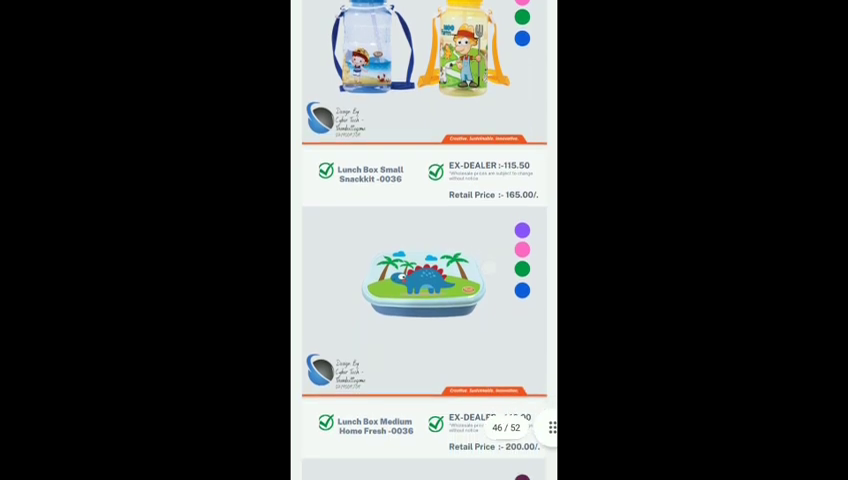
scroll("down", 3)
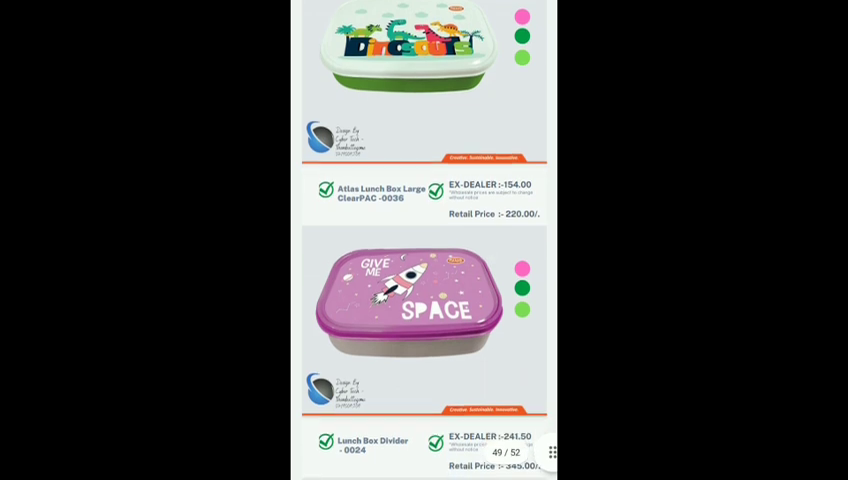
scroll("down", 3)
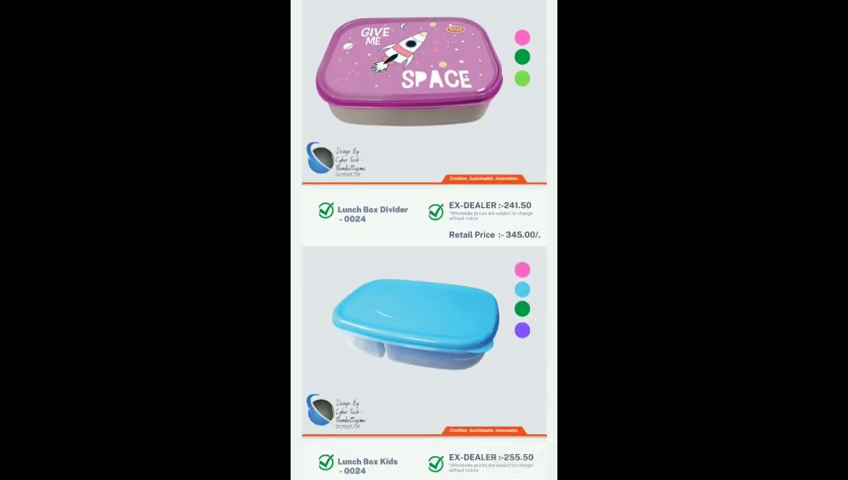
scroll("down", 3)
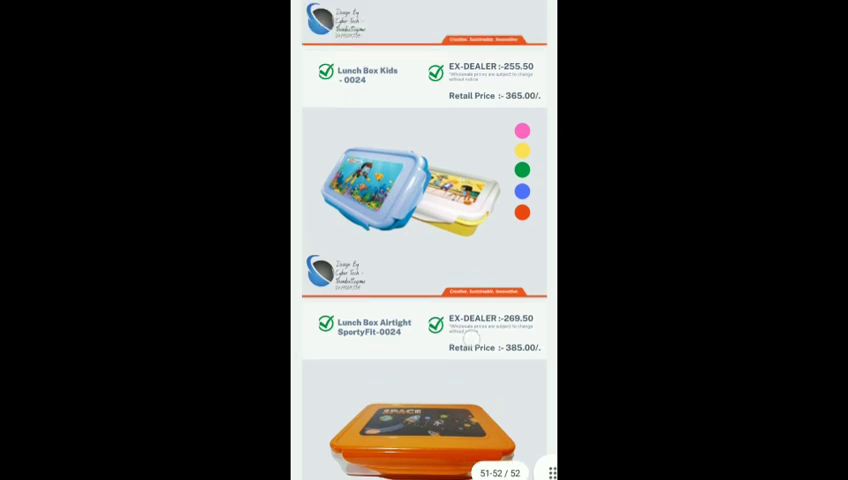
left_click(420, 34)
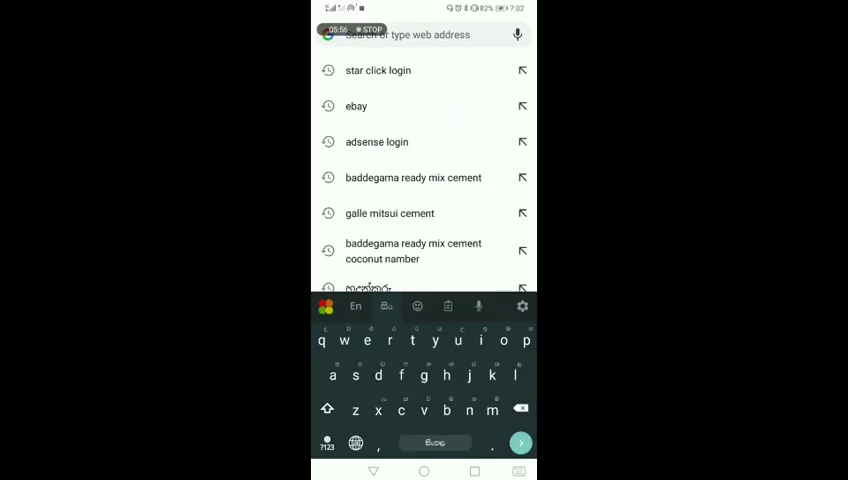
- Open eBay from past searches and scroll the Global Deals page past trending golf items and phone deals
left_click(356, 106)
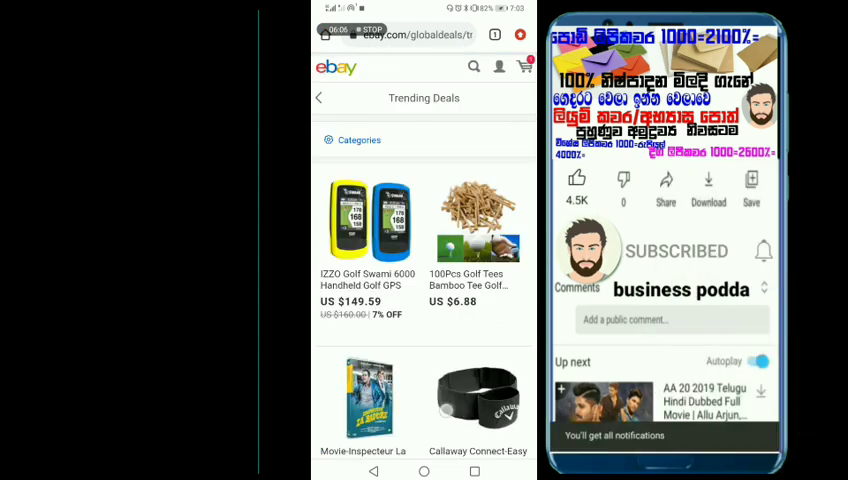
scroll("down", 3)
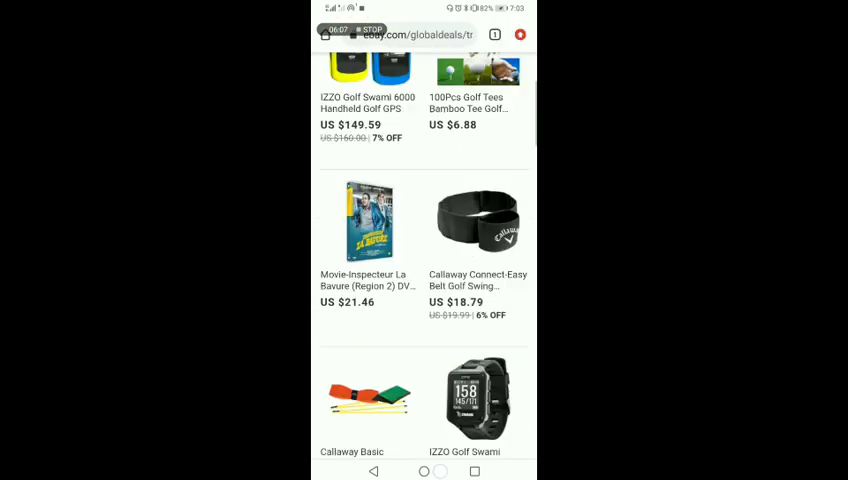
scroll("down", 3)
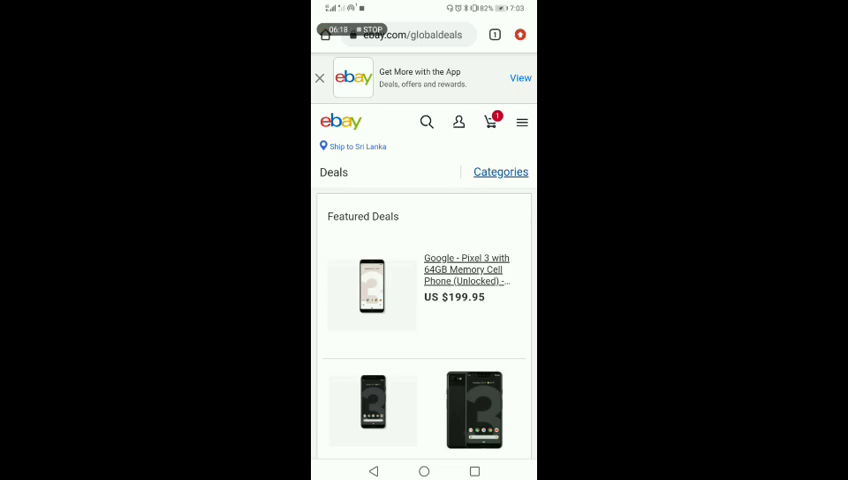
scroll("down", 3)
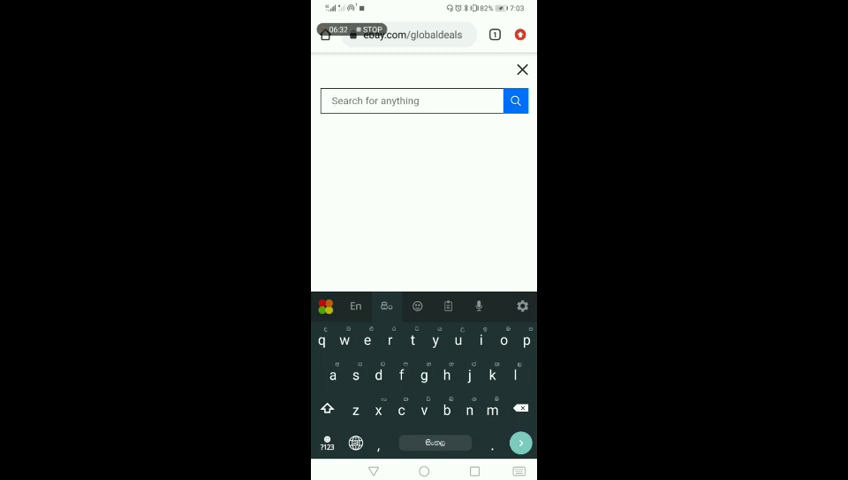
- Search eBay for "jackfut leaves"
type("ද")
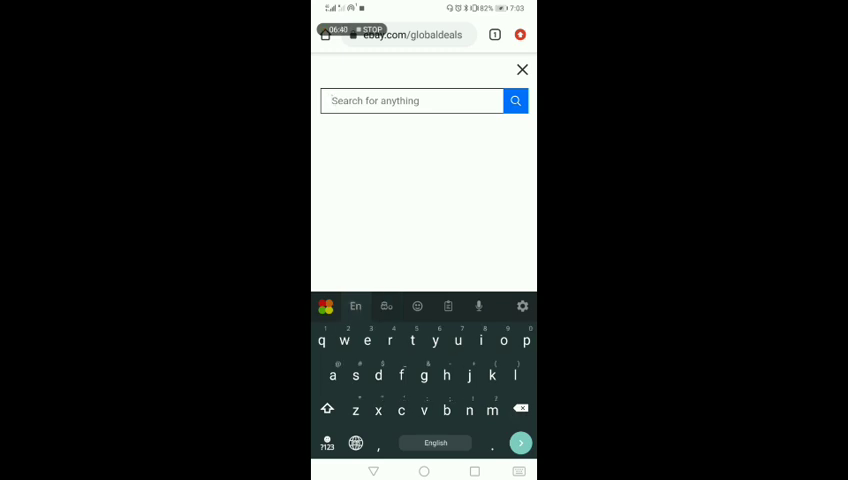
type("jackfut")
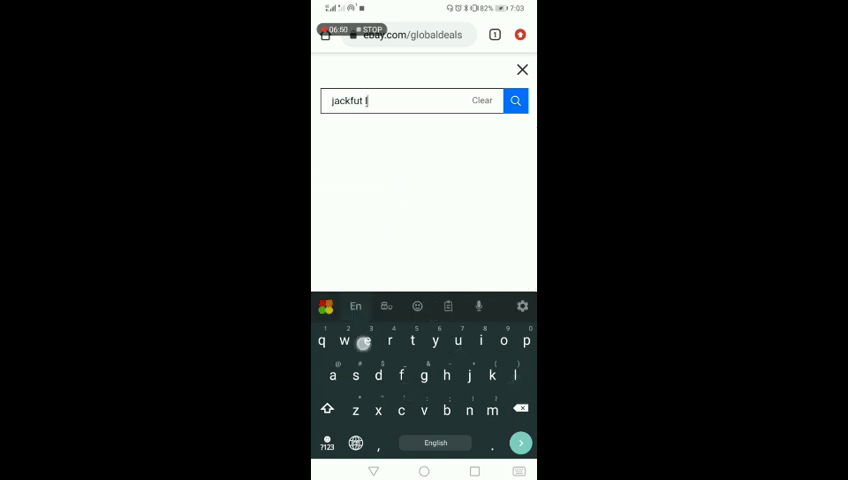
type("leaves")
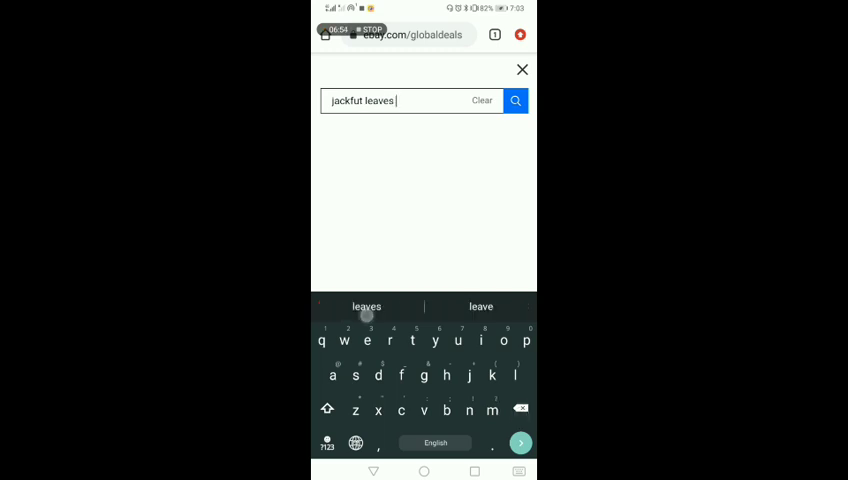
left_click(516, 100)
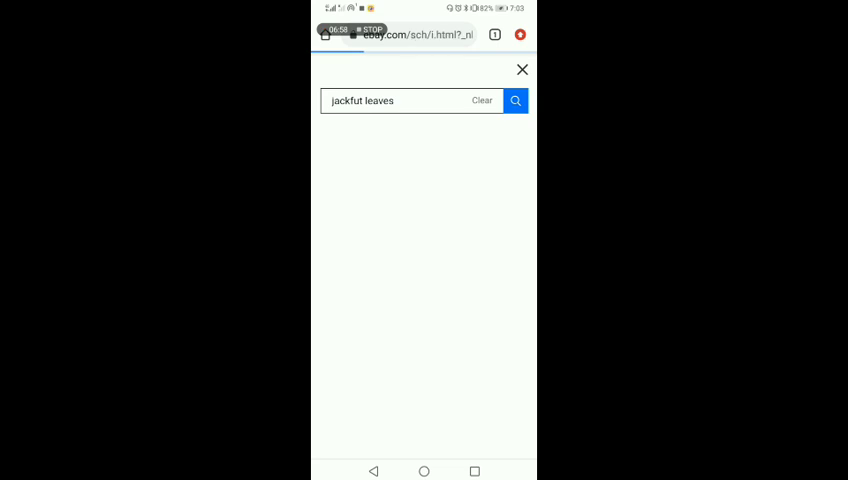
- Scroll a leaf listing down to its Shipping and Returns section and related sponsored leaf products
left_click(516, 100)
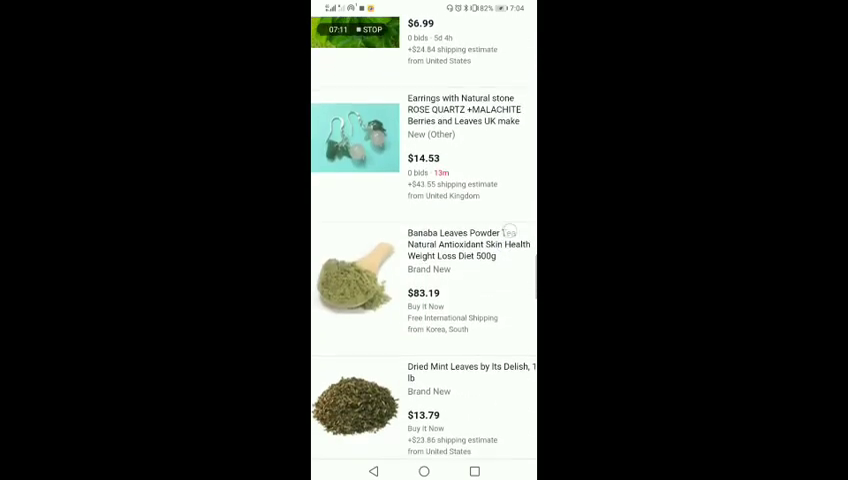
scroll("down", 3)
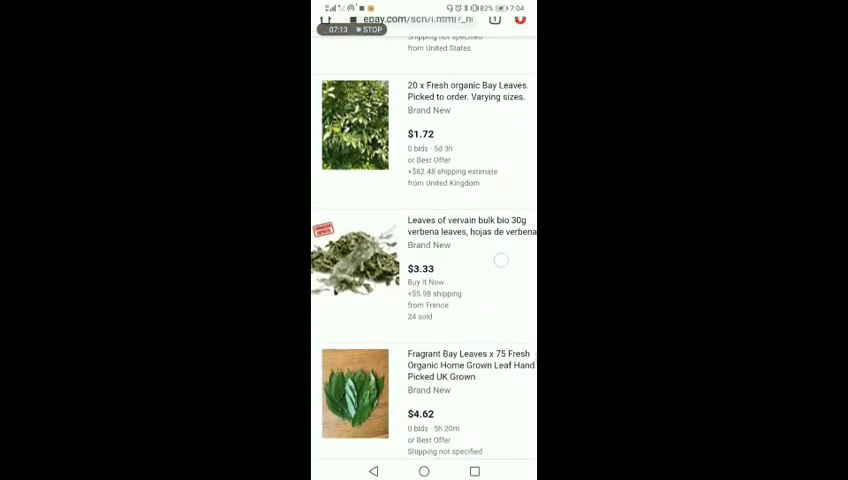
scroll("down", 3)
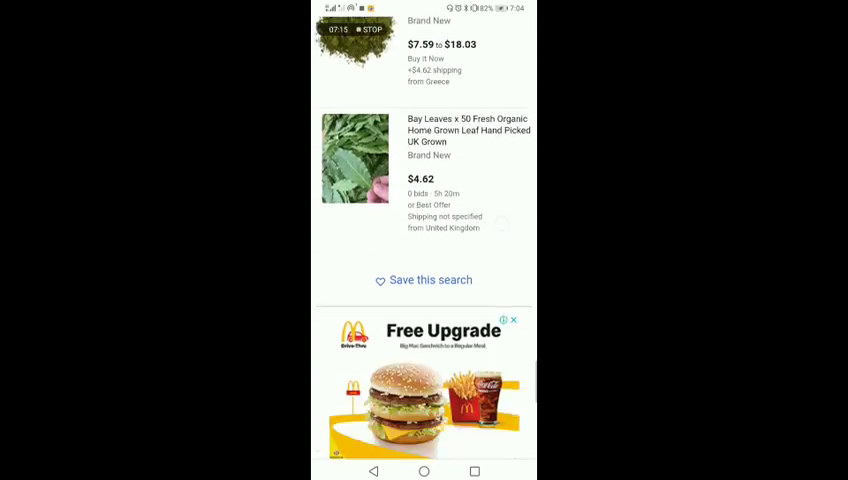
scroll("down", 3)
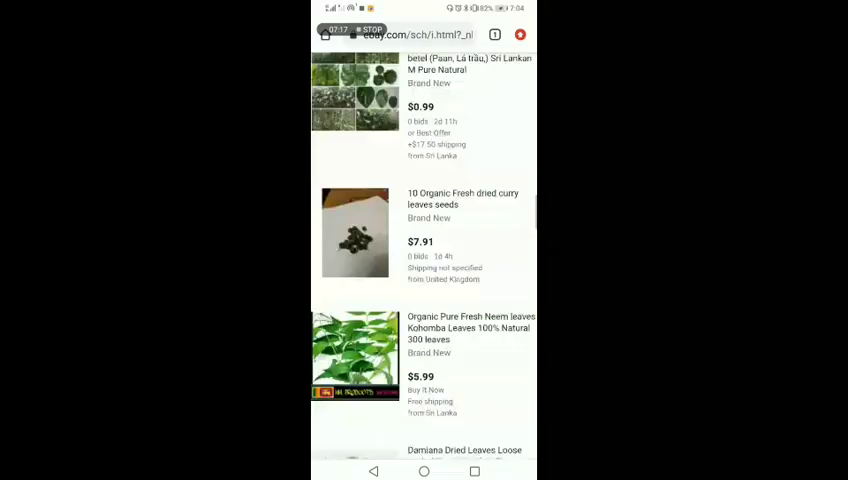
scroll("down", 3)
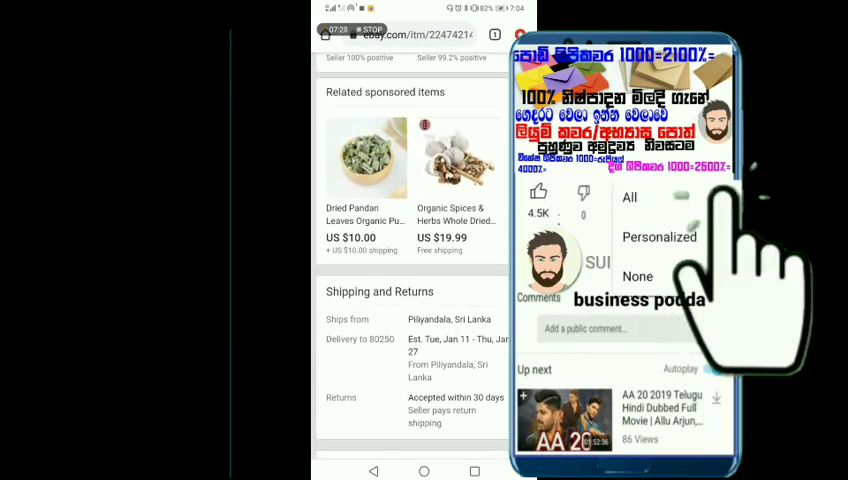
- View the Dried Pandan Leaves sponsored item and read down the Catappa leaves listing's price and sales details
left_click(366, 156)
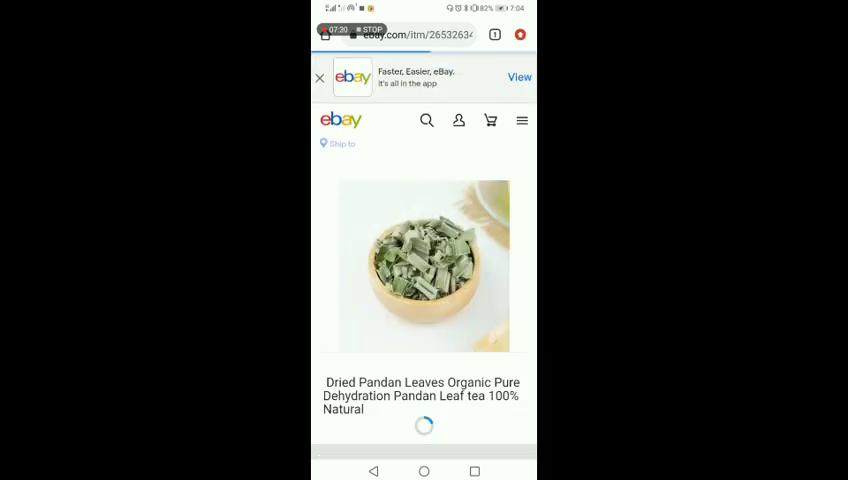
scroll("down", 3)
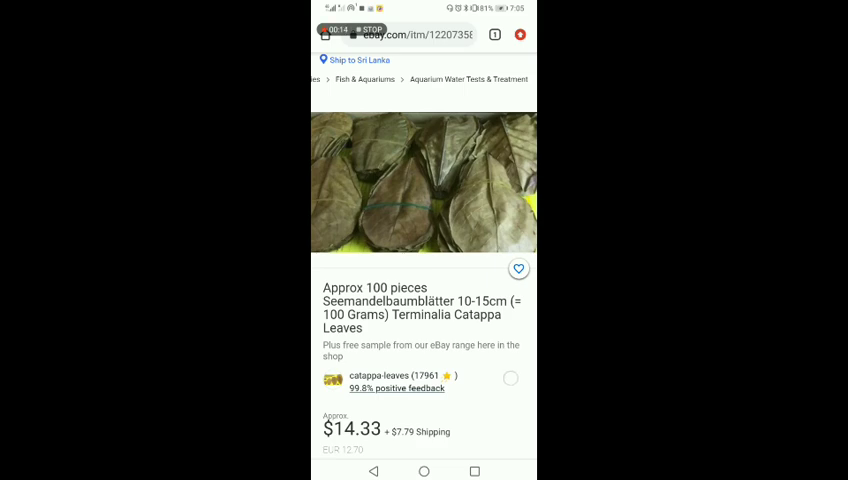
scroll("down", 3)
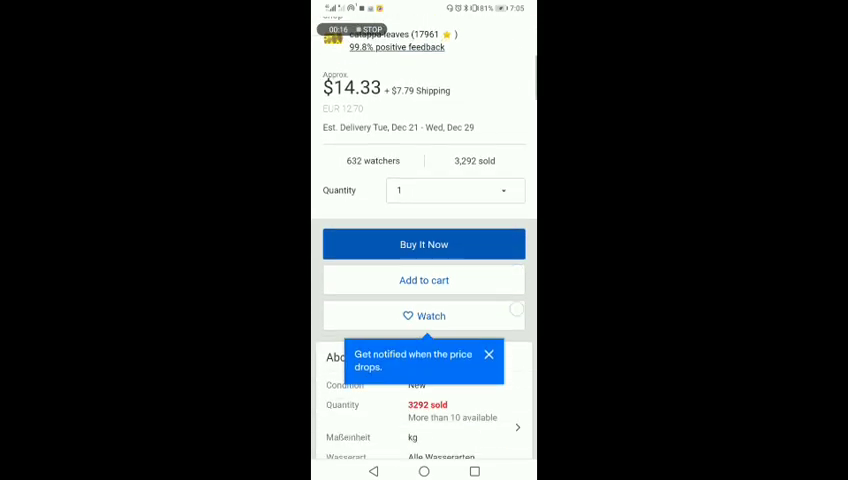
scroll("down", 3)
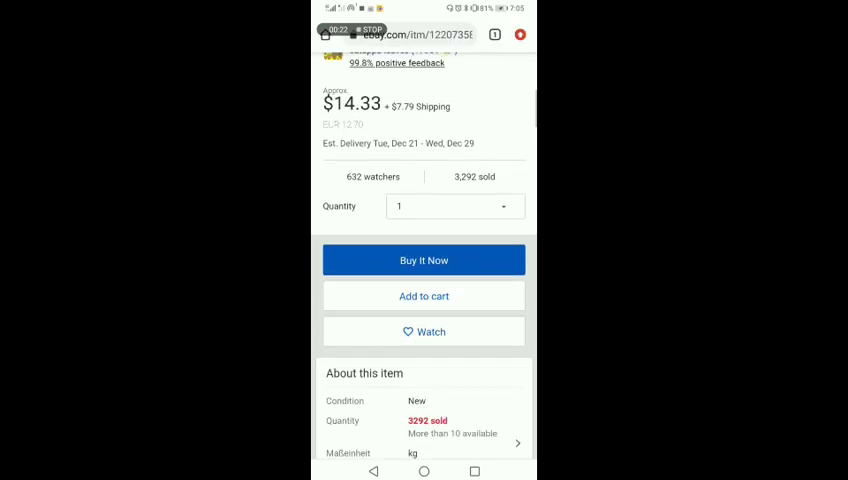
scroll("down", 3)
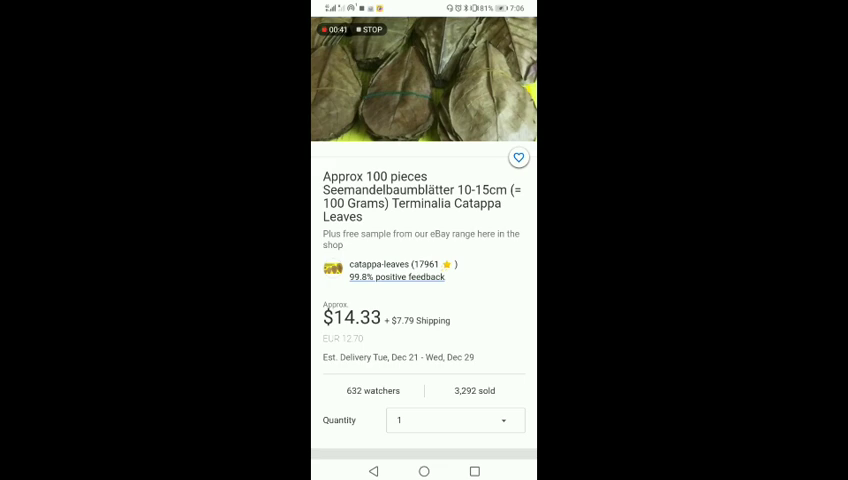
scroll("down", 3)
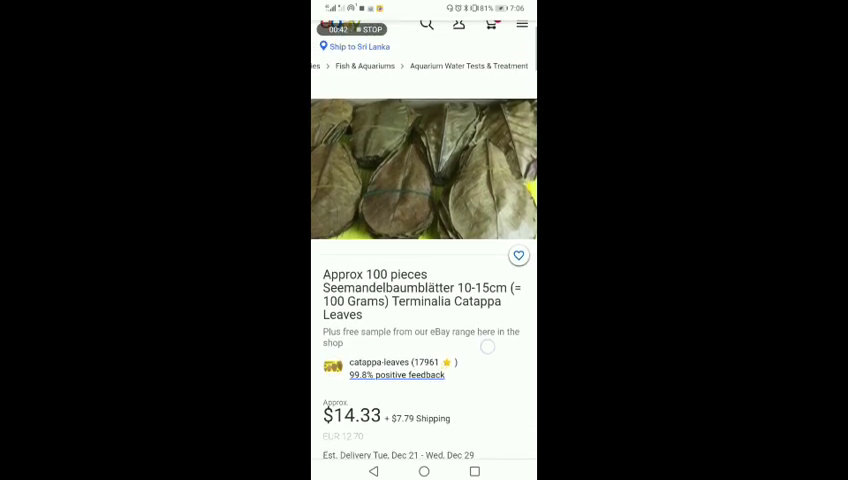
scroll("down", 3)
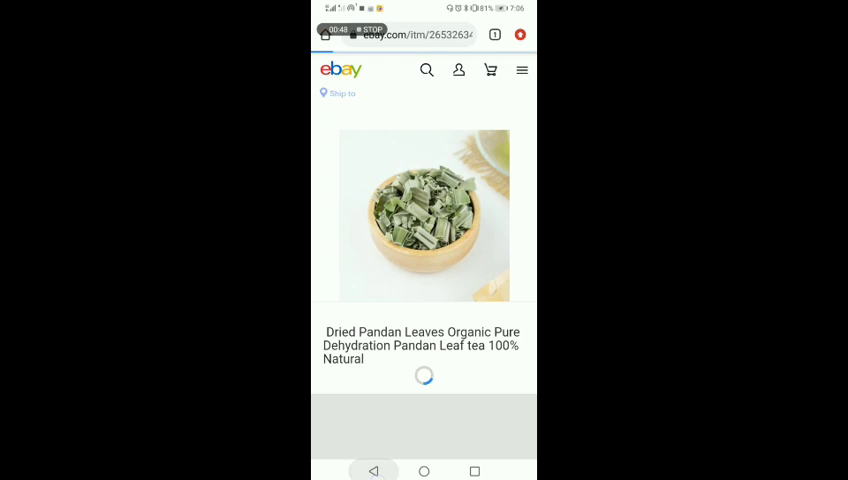
scroll("down", 3)
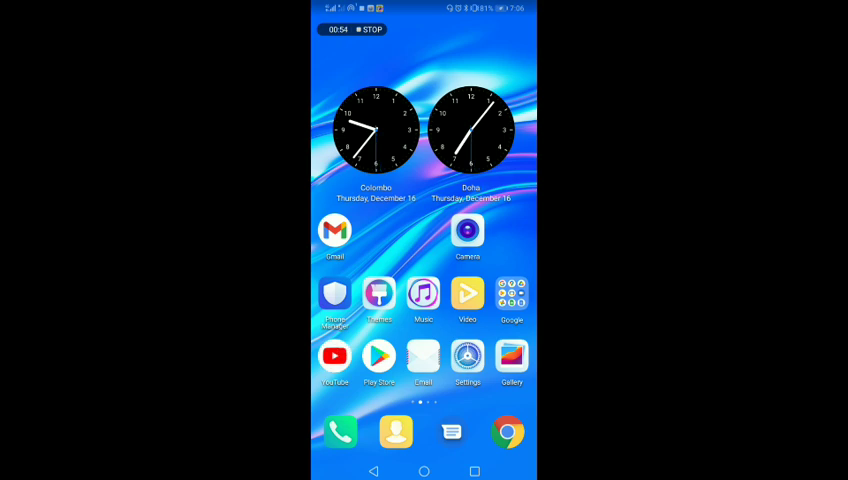
- Launch YouTube and switch the business ideas channel page to its Videos list
left_click(334, 356)
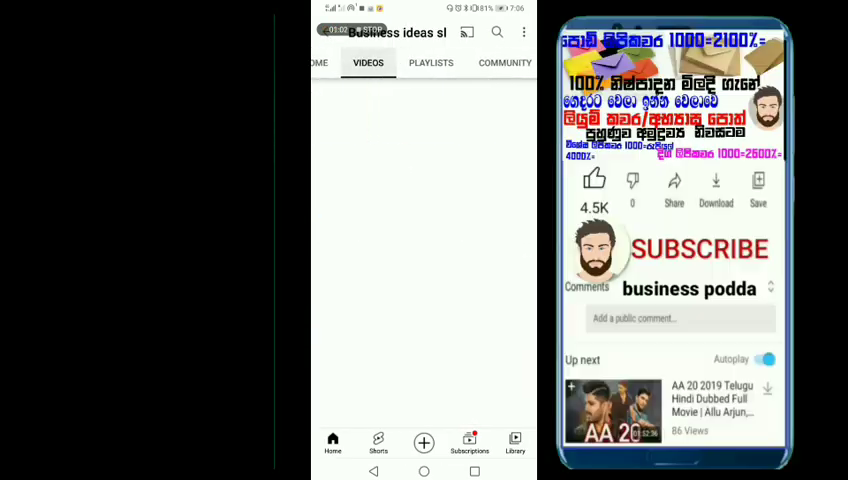
left_click(698, 248)
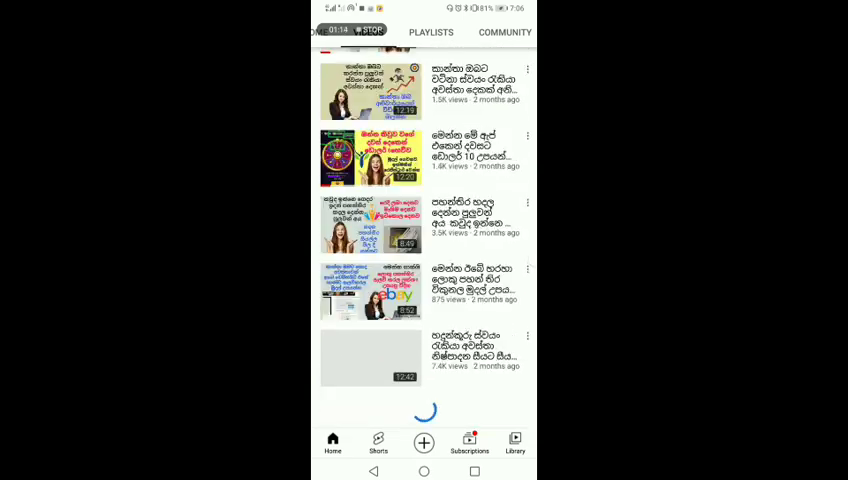
- Browse down the channel's Videos list into its older uploads
scroll("down", 3)
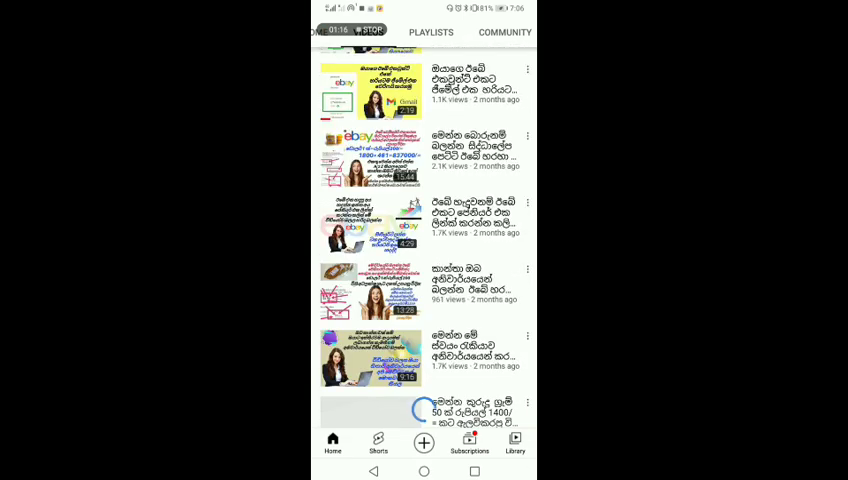
scroll("down", 3)
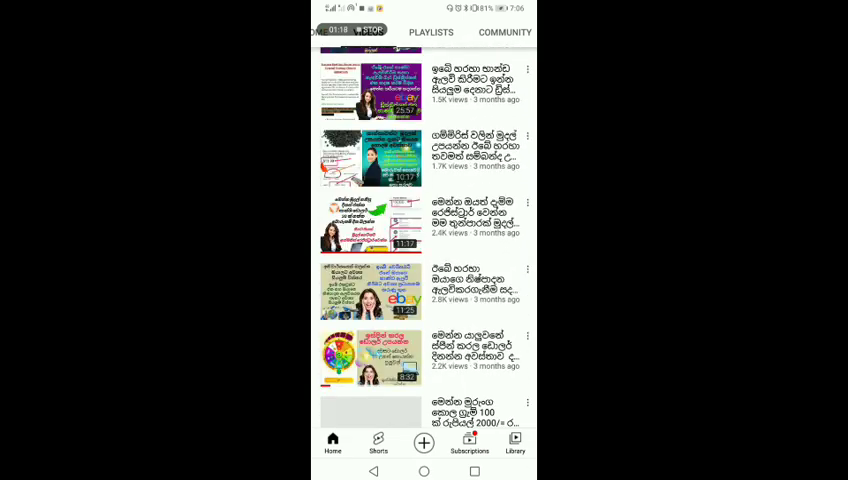
scroll("down", 3)
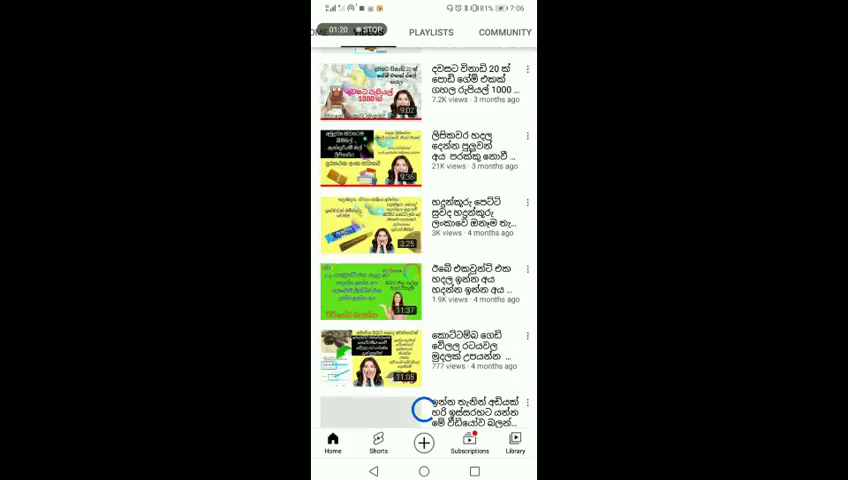
scroll("down", 3)
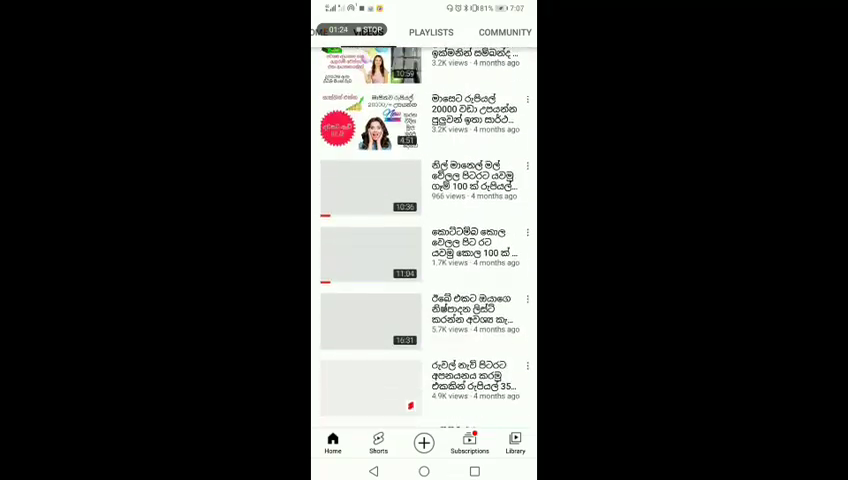
scroll("down", 3)
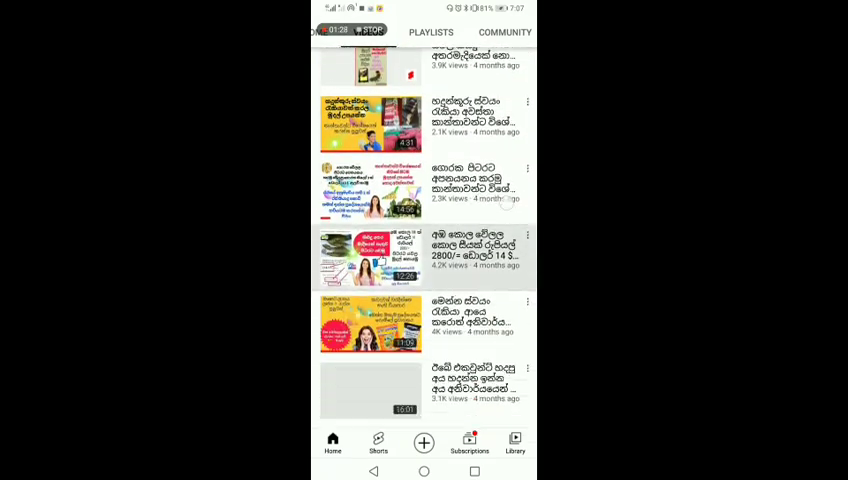
scroll("down", 3)
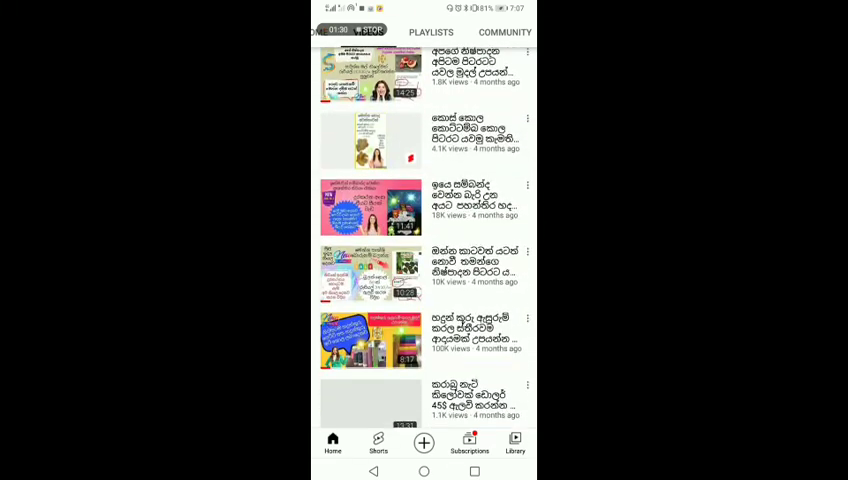
scroll("down", 3)
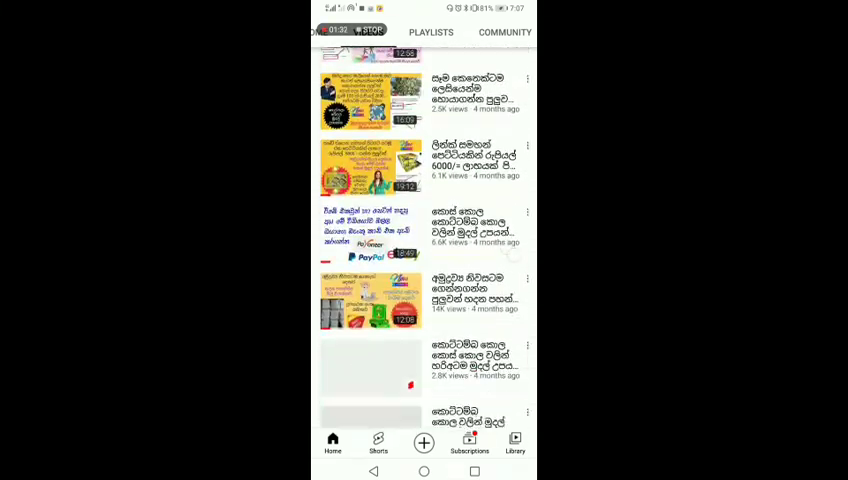
scroll("down", 3)
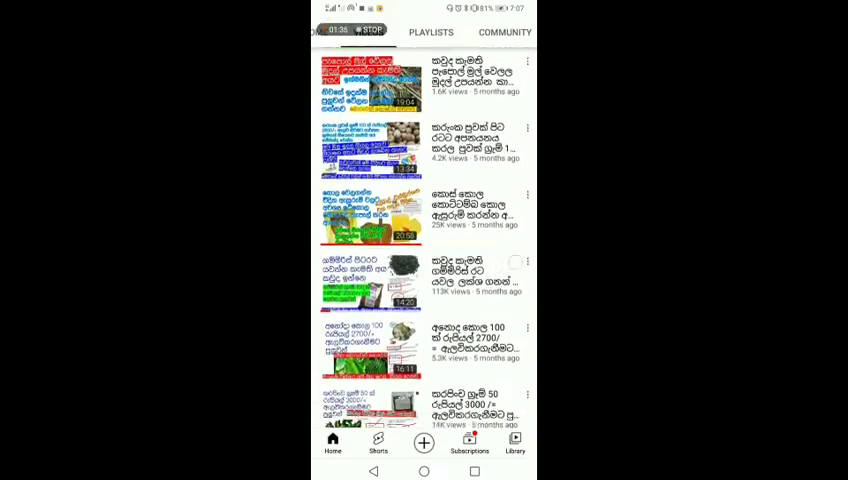
scroll("down", 3)
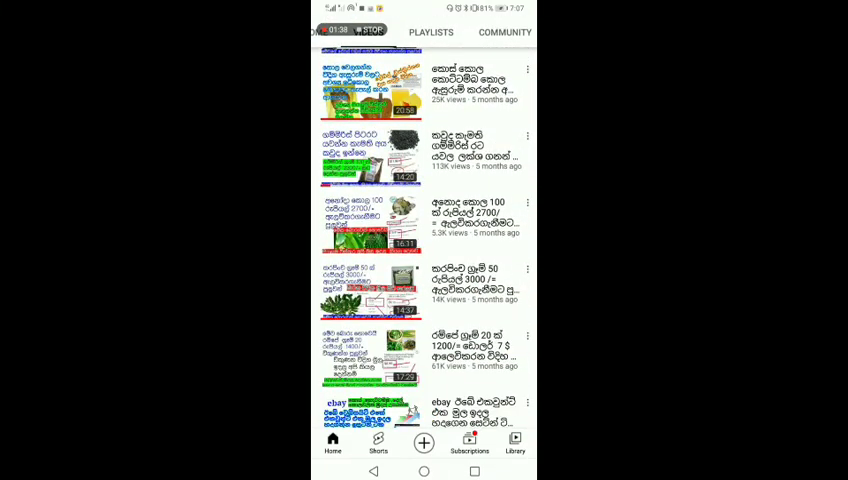
scroll("down", 3)
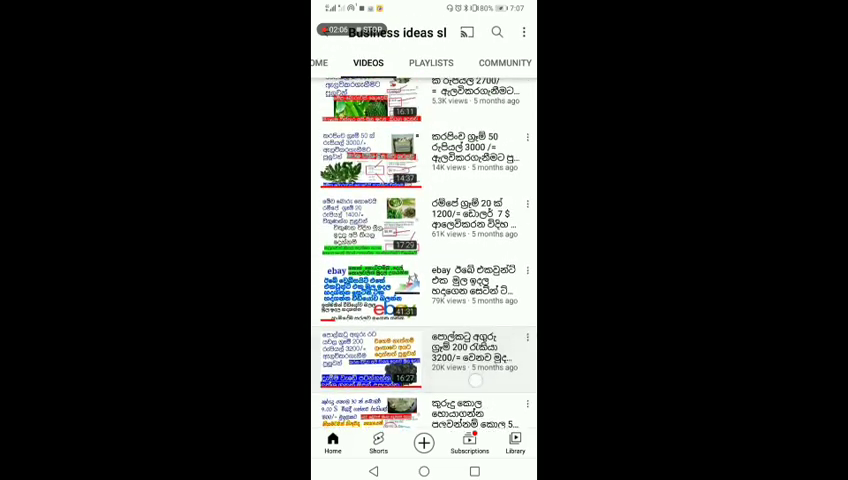
- Scroll back up and down the video list, then return to the phone's home screen
scroll("up", 3)
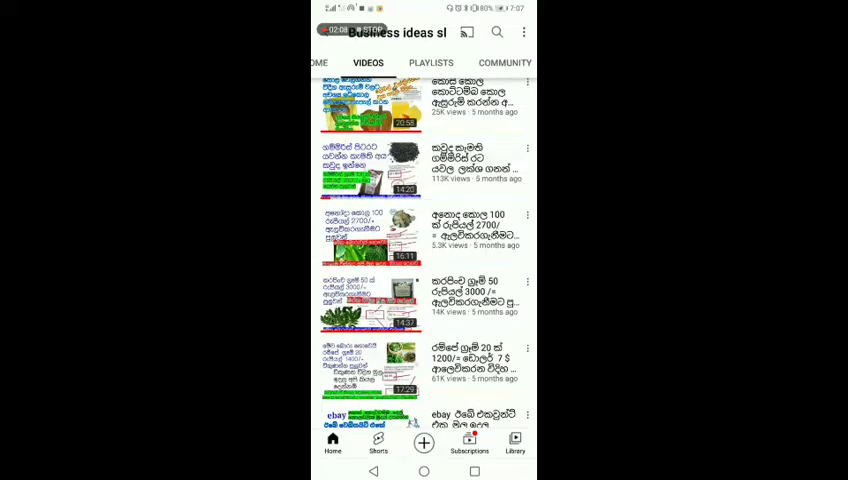
scroll("up", 3)
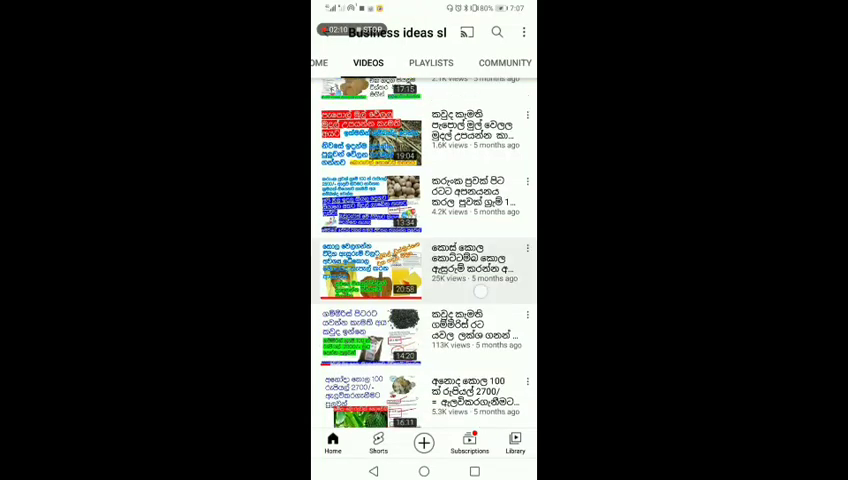
scroll("down", 3)
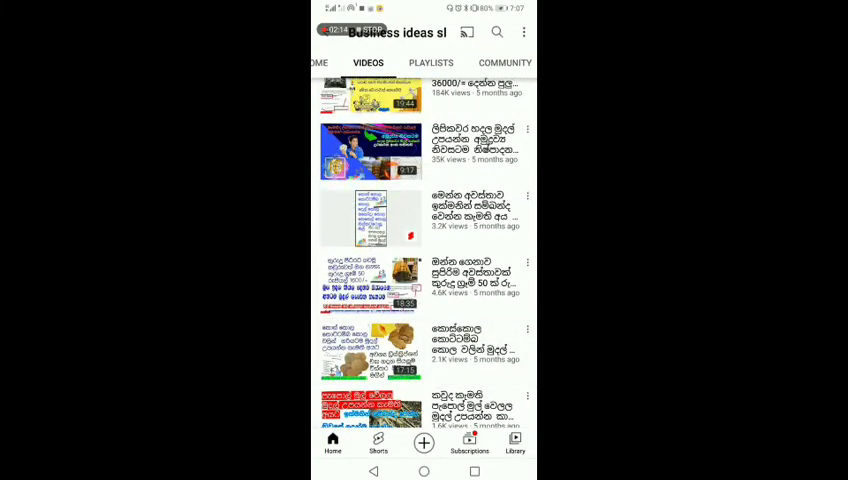
scroll("down", 3)
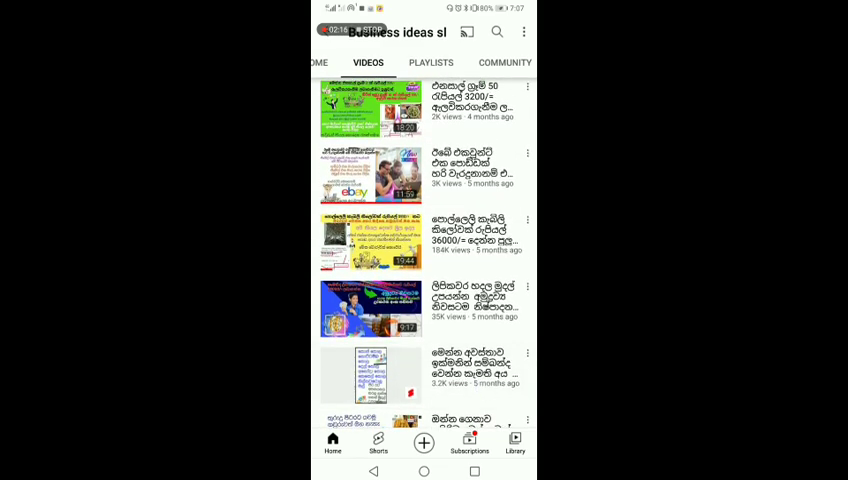
scroll("down", 3)
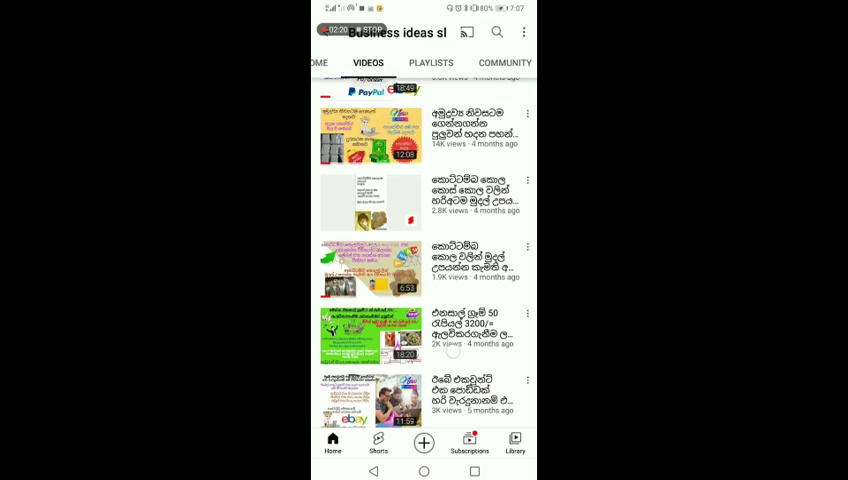
key("home")
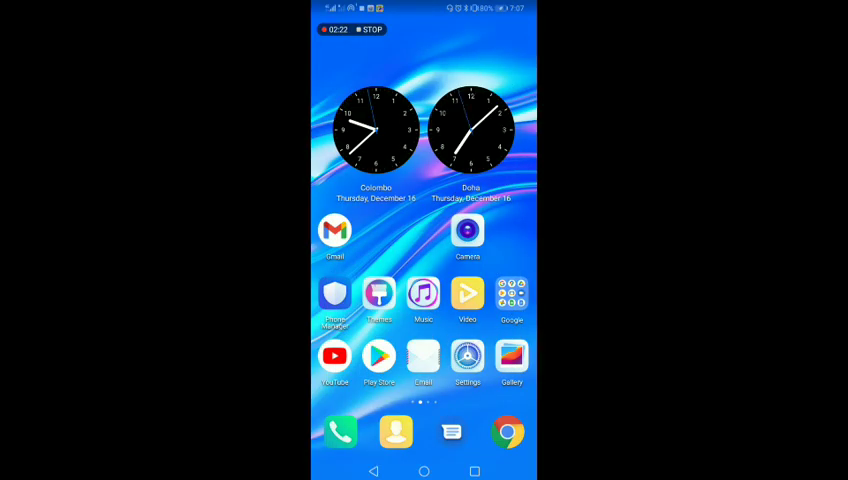